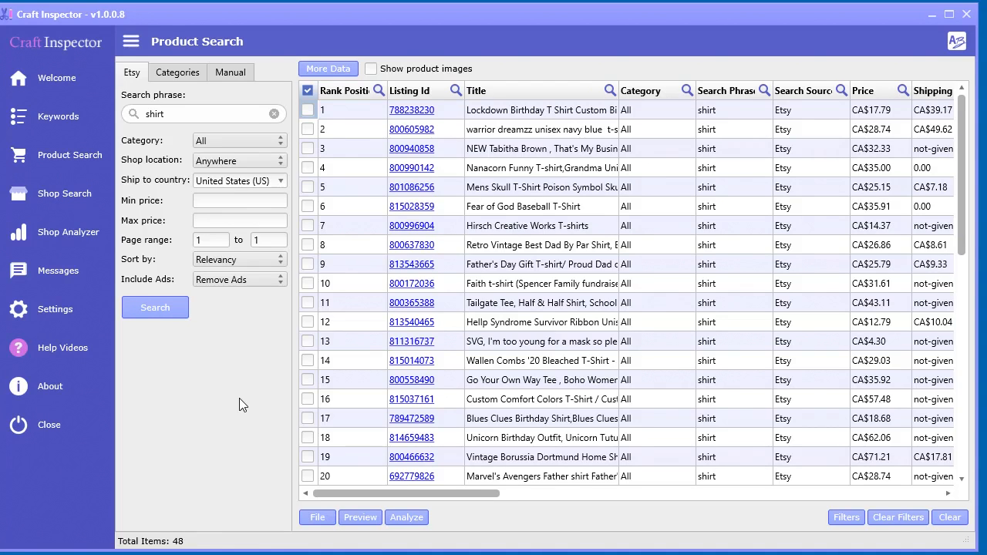
pyautogui.moveTo(449, 20)
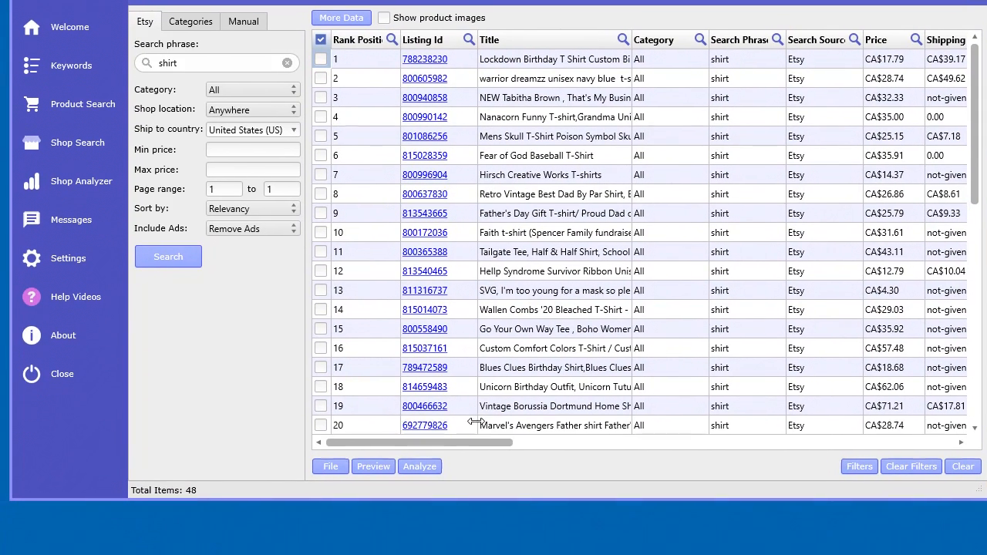
pyautogui.moveTo(217, 244)
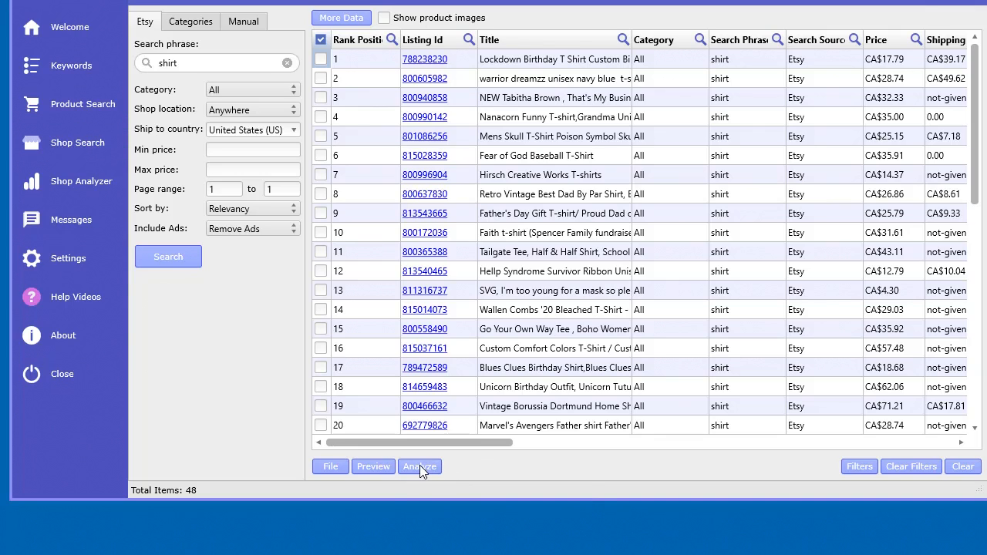
# Review the analysis options and scroll through the shirt search results table
pyautogui.click(419, 466)
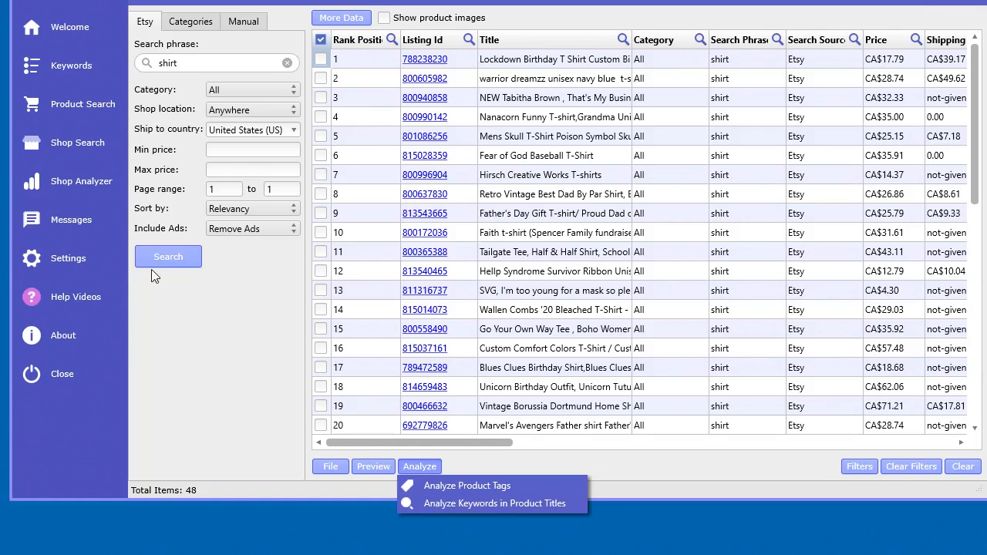
pyautogui.click(80, 182)
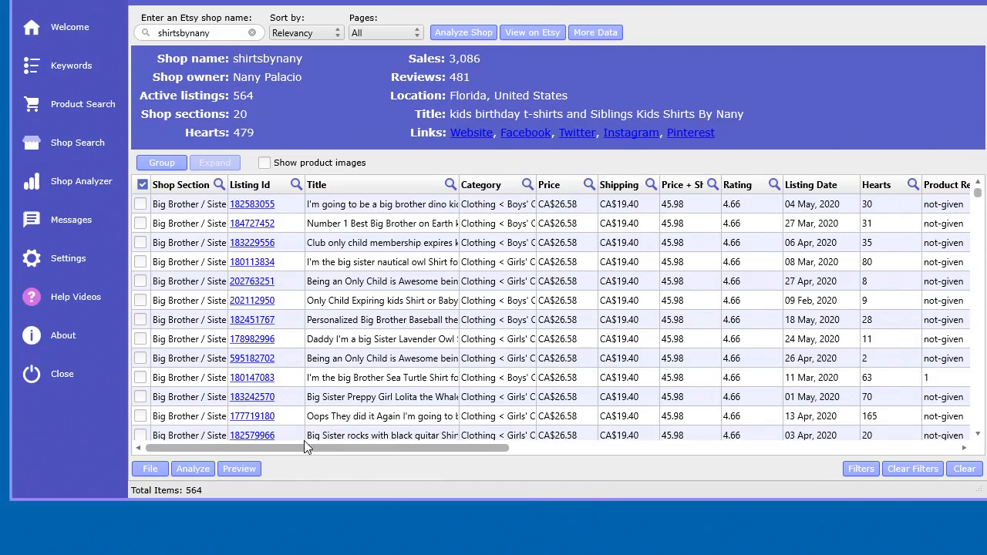
pyautogui.click(193, 469)
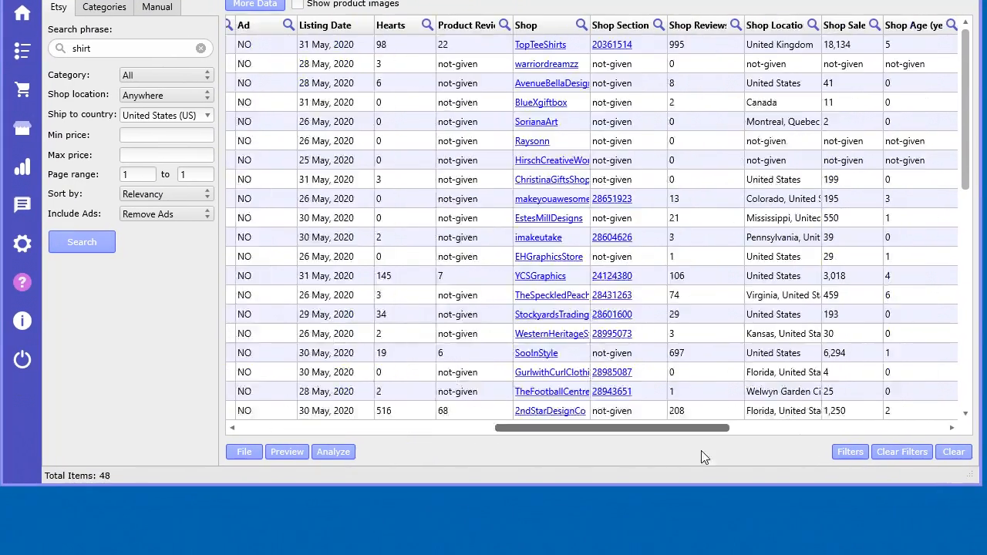
pyautogui.hscroll(3)
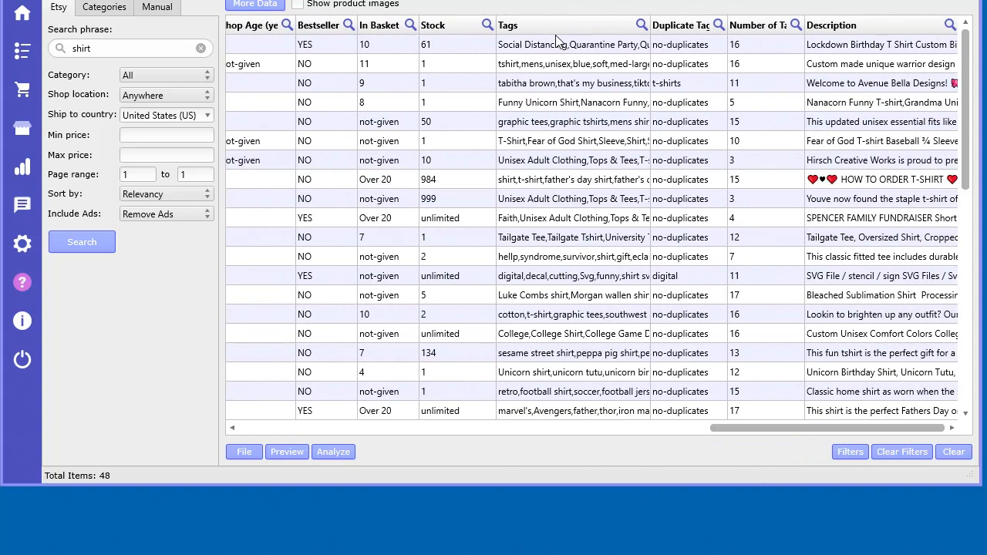
pyautogui.moveTo(558, 157)
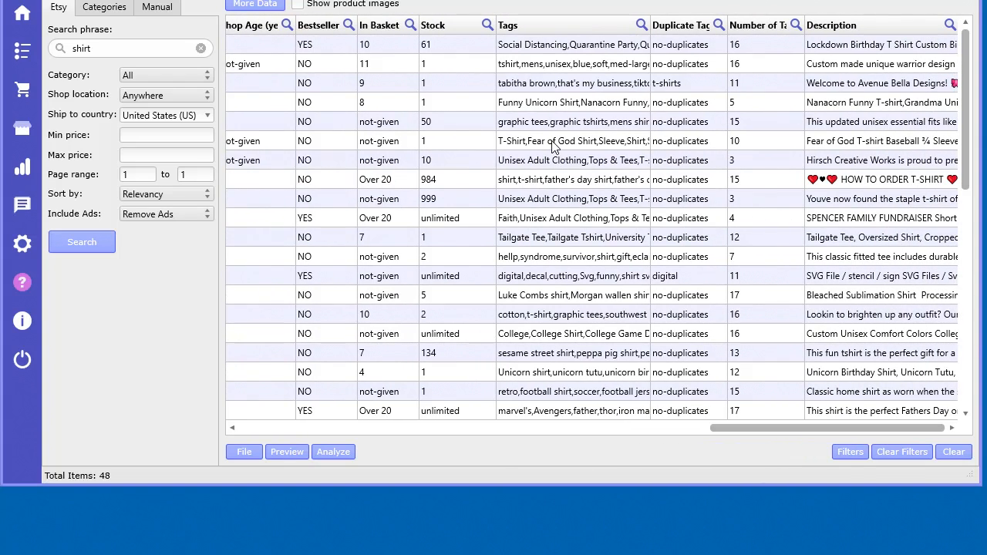
pyautogui.moveTo(588, 296)
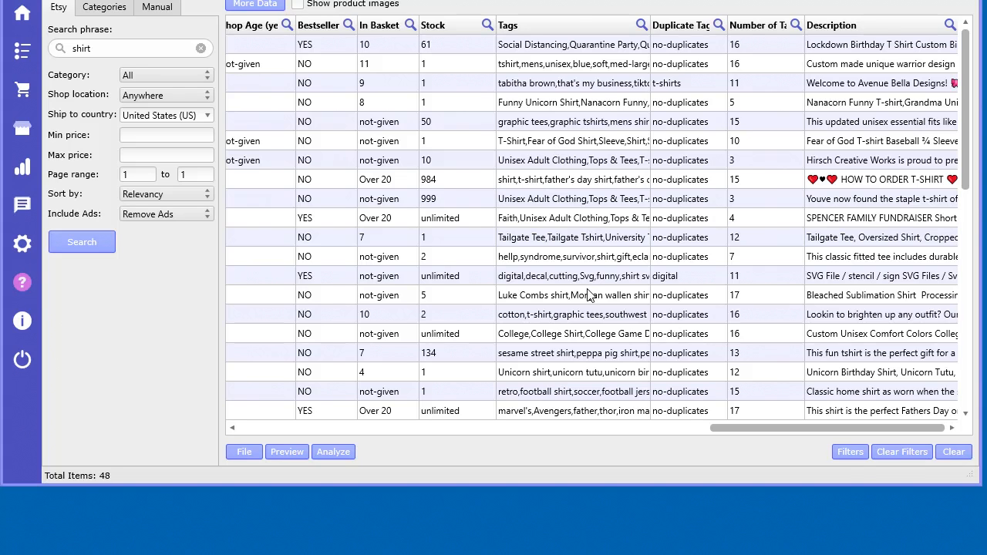
pyautogui.hscroll(-3)
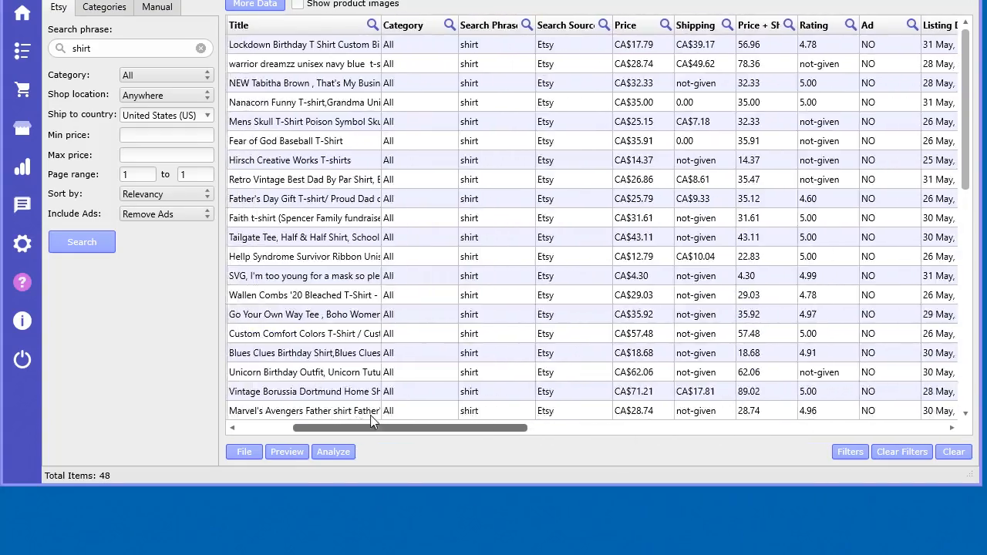
pyautogui.hscroll(3)
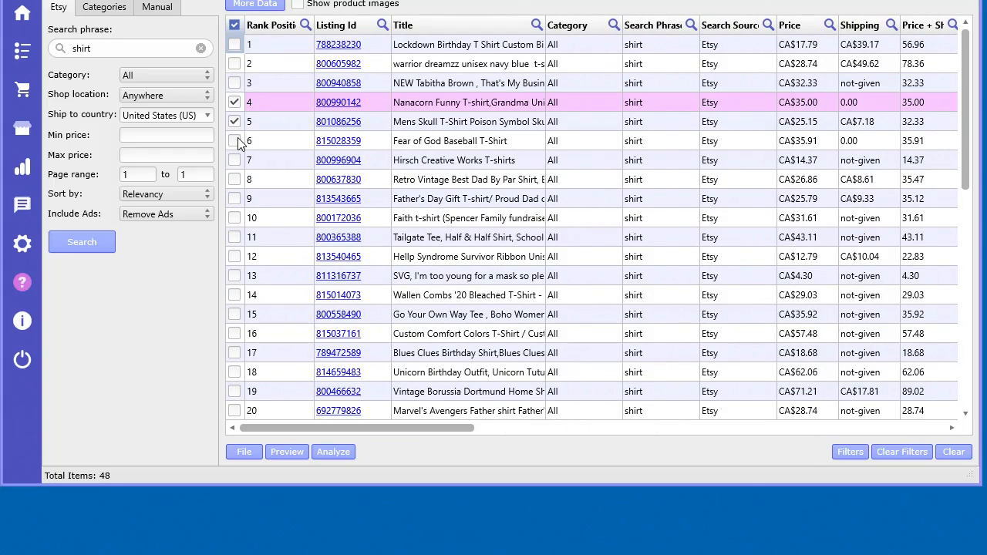
# Select checks for all rows so all 48 shirt listings are checked
pyautogui.click(234, 102)
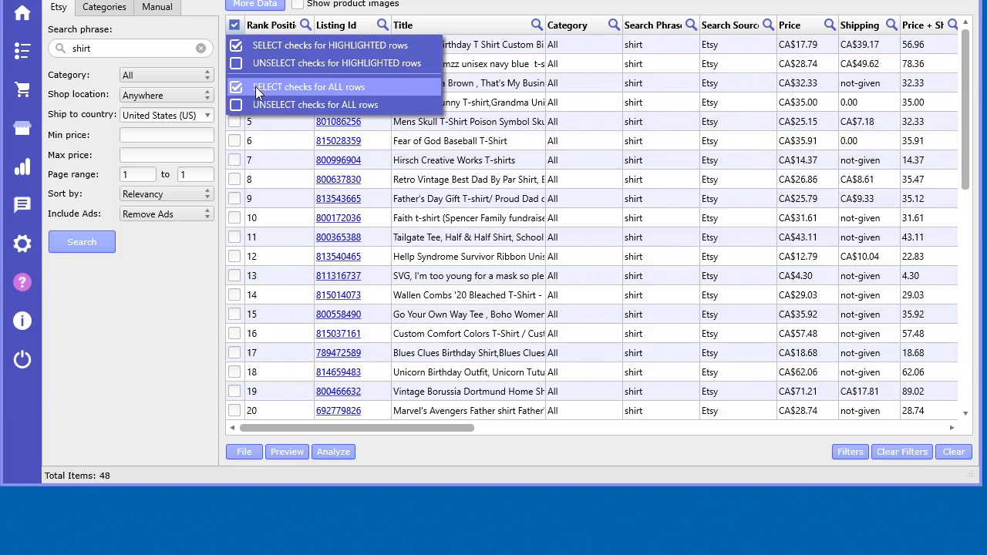
pyautogui.click(308, 86)
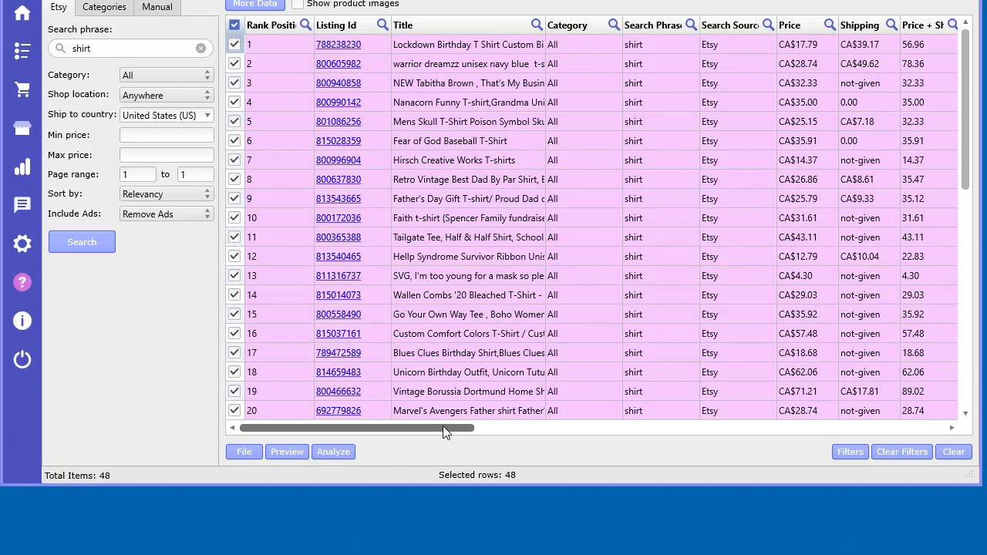
pyautogui.moveTo(379, 430)
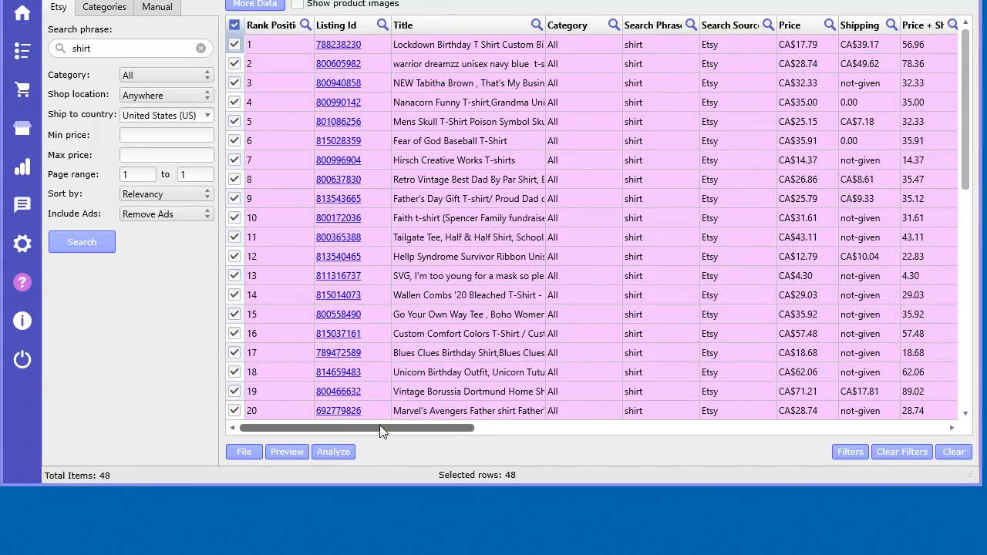
pyautogui.hscroll(3)
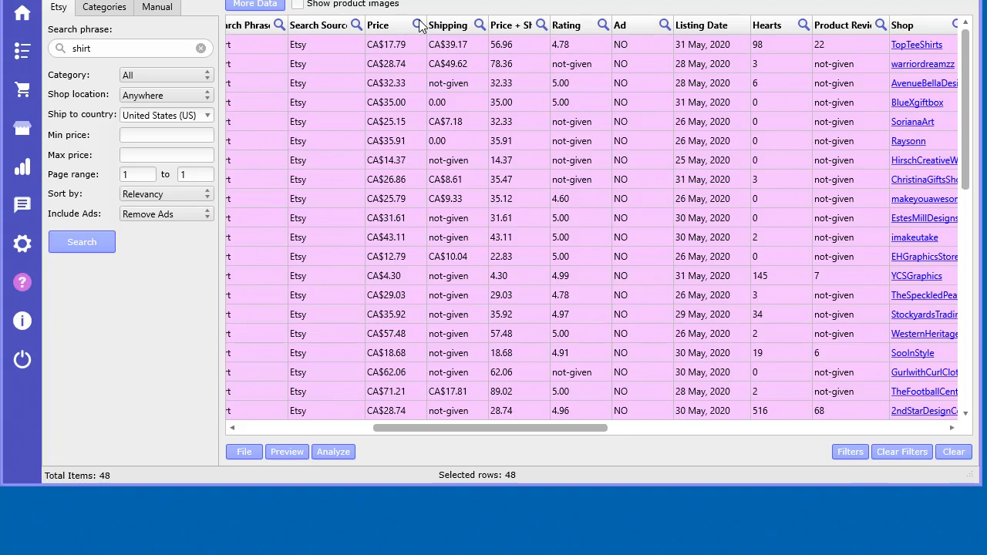
pyautogui.moveTo(600, 34)
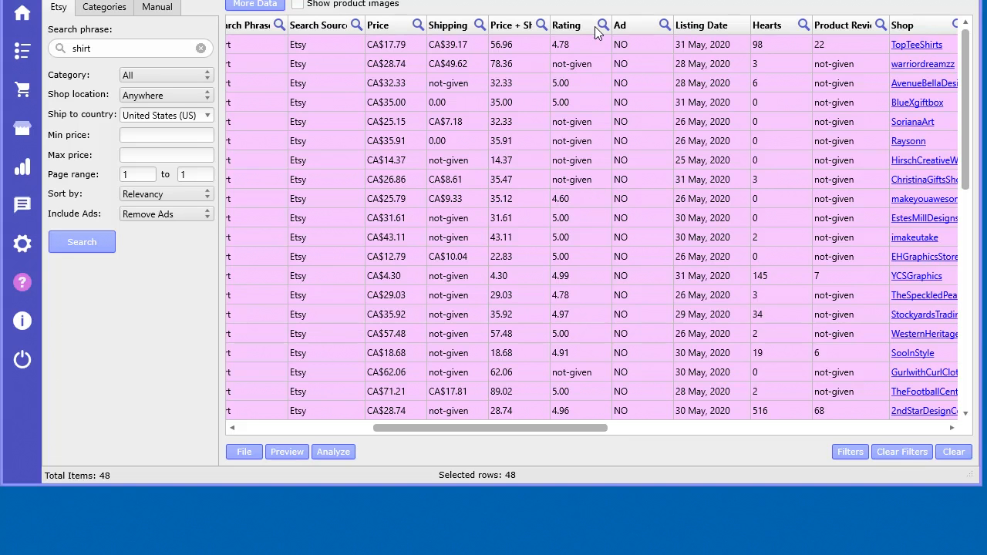
pyautogui.moveTo(632, 410)
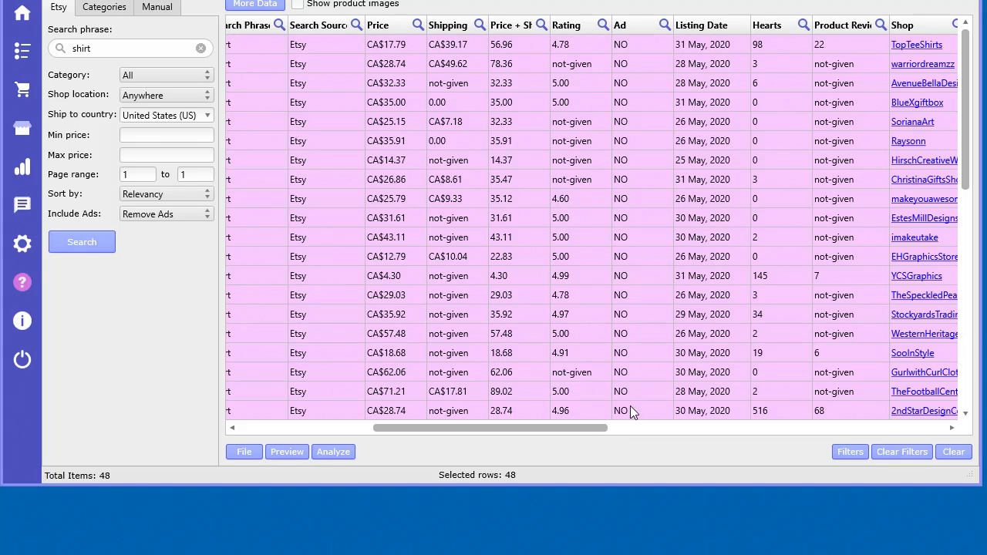
pyautogui.hscroll(-3)
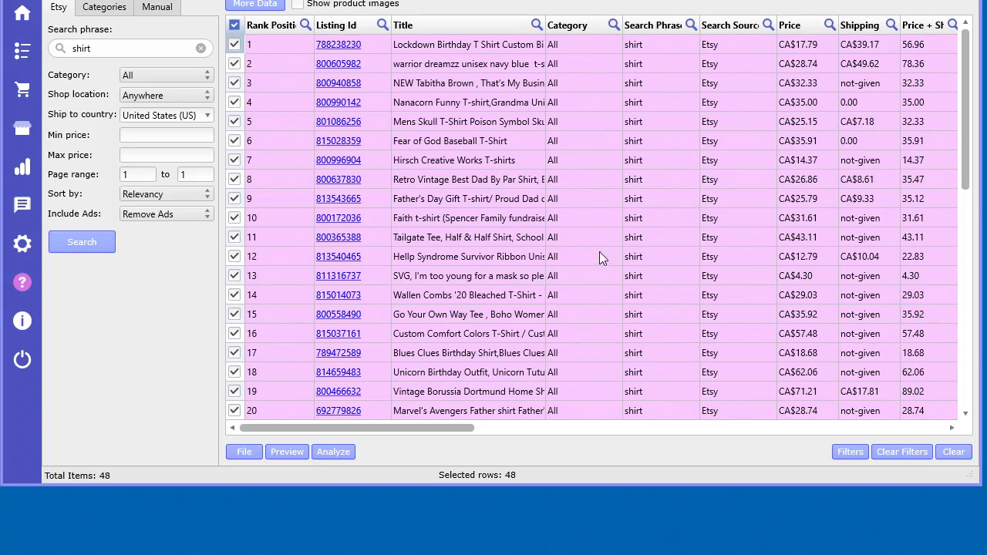
pyautogui.moveTo(292, 462)
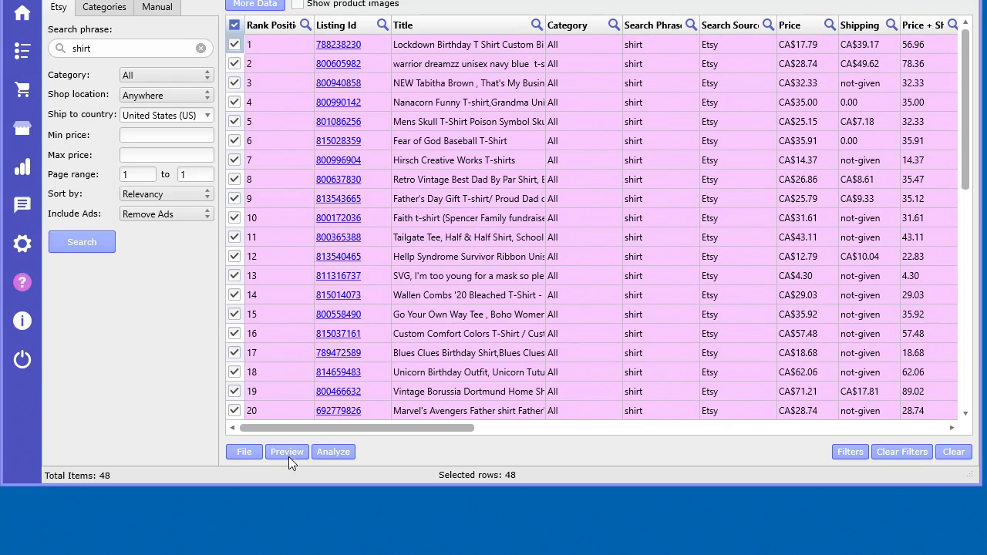
# Run Analyze Product Tags on the 48 checked listings, highlighting t-shirts in 23 listings
pyautogui.click(333, 450)
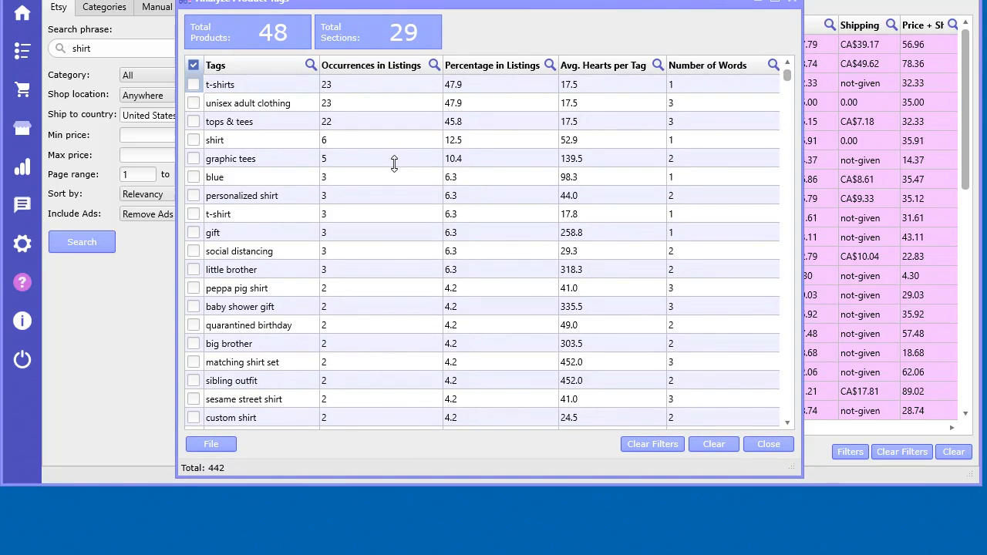
pyautogui.moveTo(239, 424)
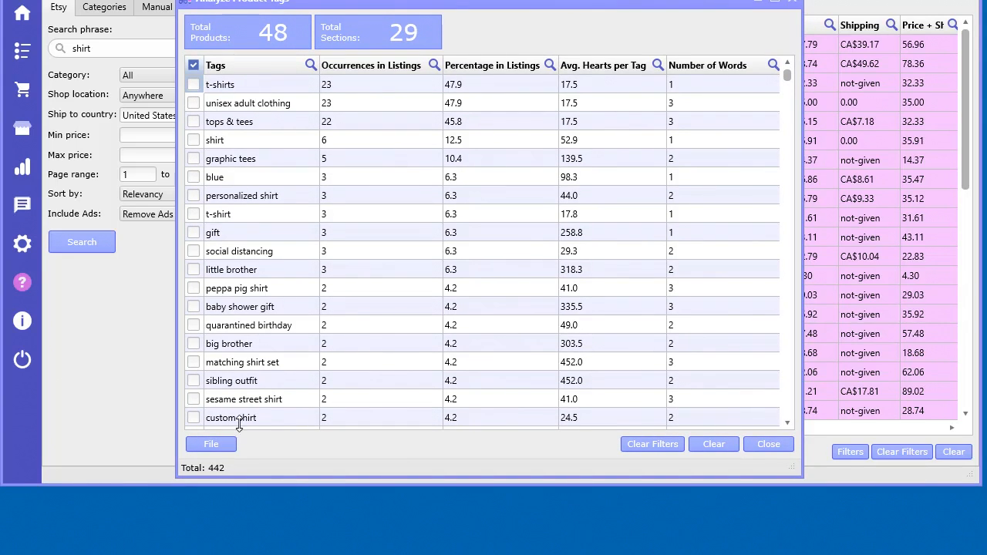
pyautogui.click(220, 83)
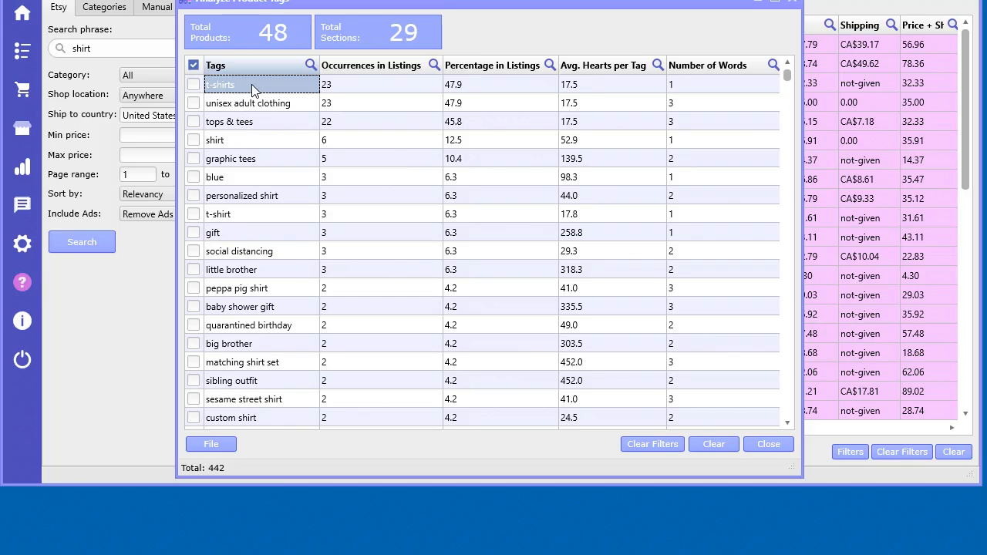
pyautogui.moveTo(246, 85)
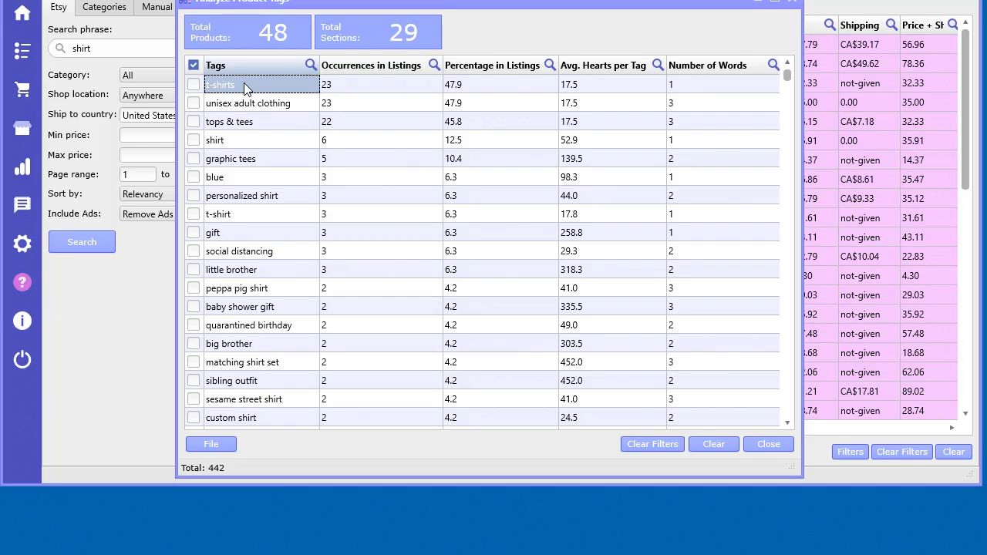
pyautogui.moveTo(536, 15)
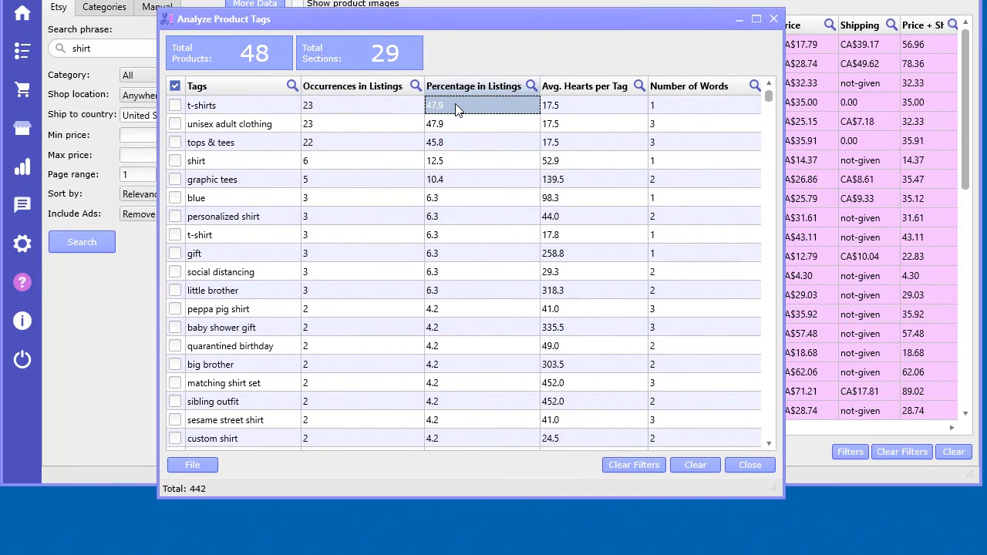
pyautogui.moveTo(333, 114)
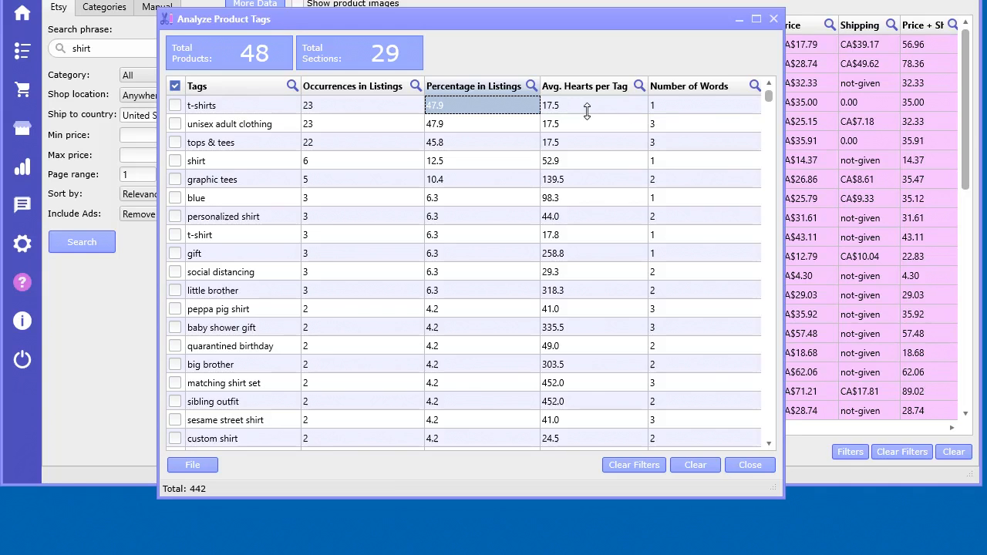
# Move the tag analysis window aside and view the listings table's Hearts column
pyautogui.click(593, 105)
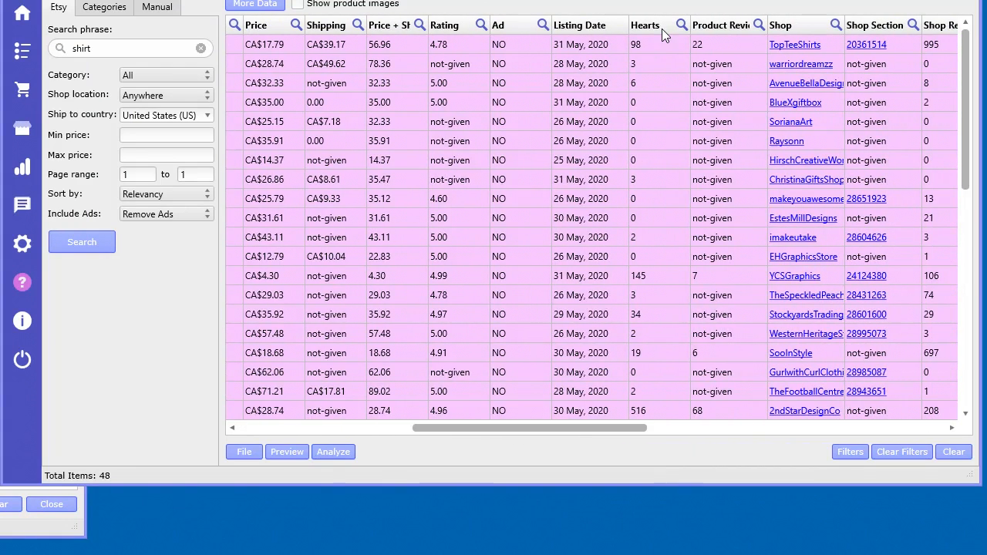
pyautogui.click(645, 43)
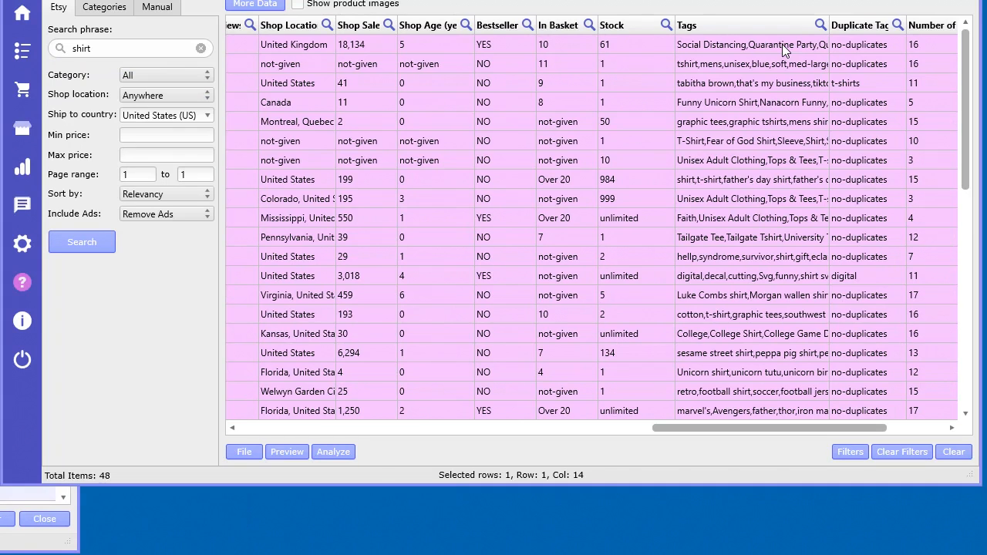
pyautogui.moveTo(78, 85)
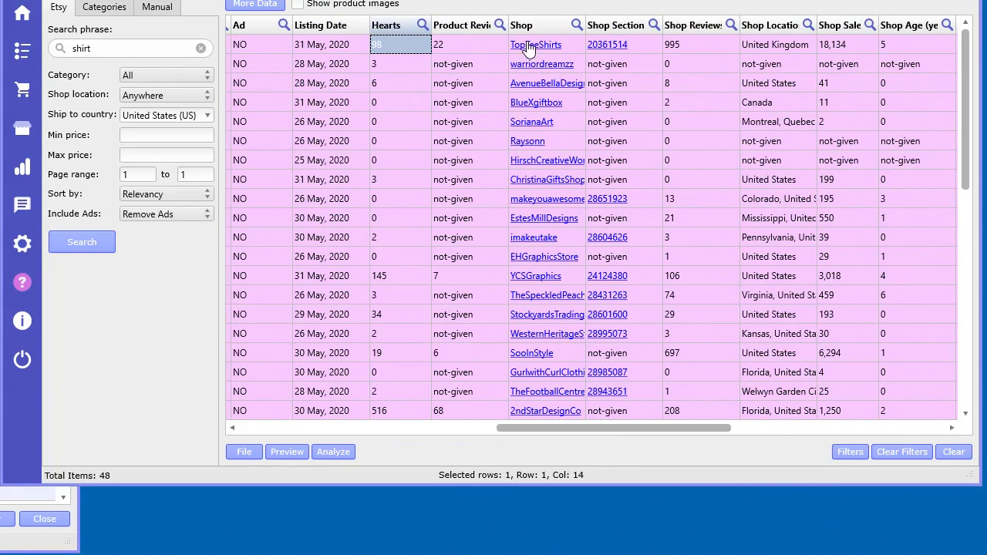
# Bring back the tag analysis, sort by occurrences and inspect the shirt tag's hearts value
pyautogui.click(333, 450)
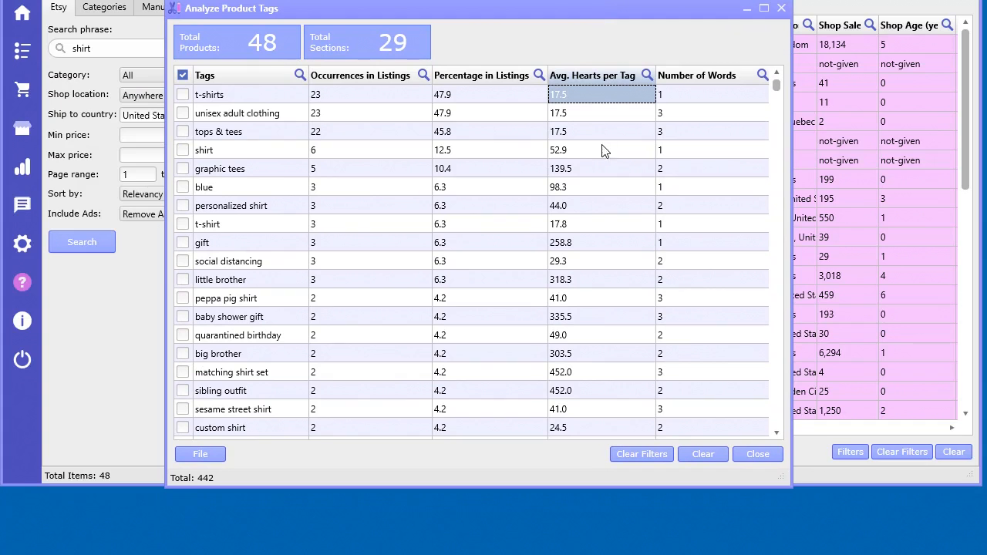
pyautogui.moveTo(583, 102)
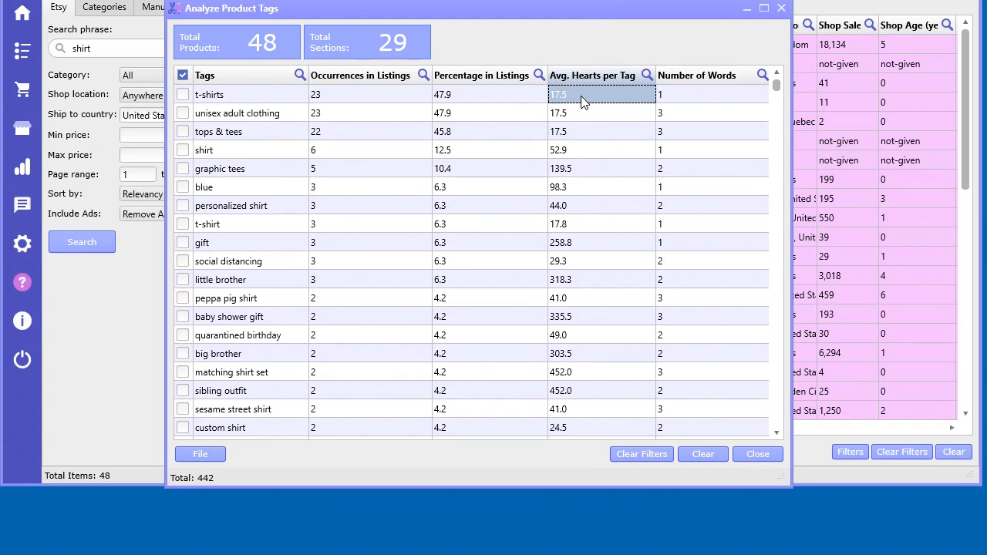
pyautogui.moveTo(271, 102)
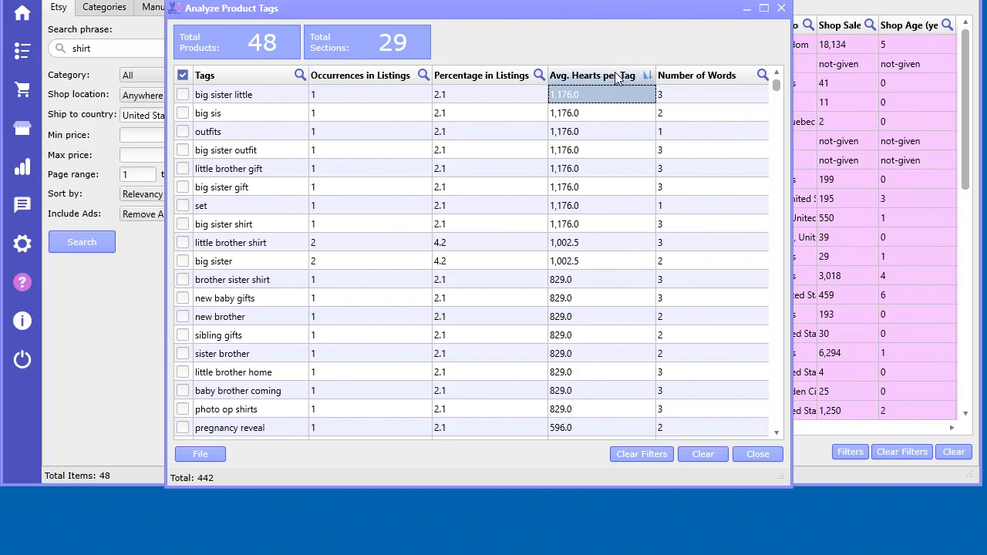
pyautogui.moveTo(389, 164)
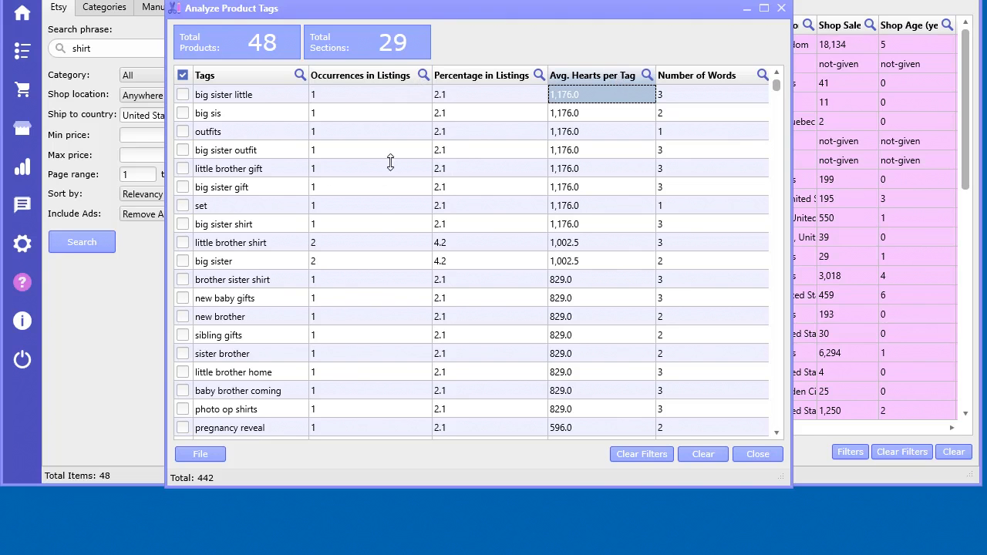
pyautogui.moveTo(385, 83)
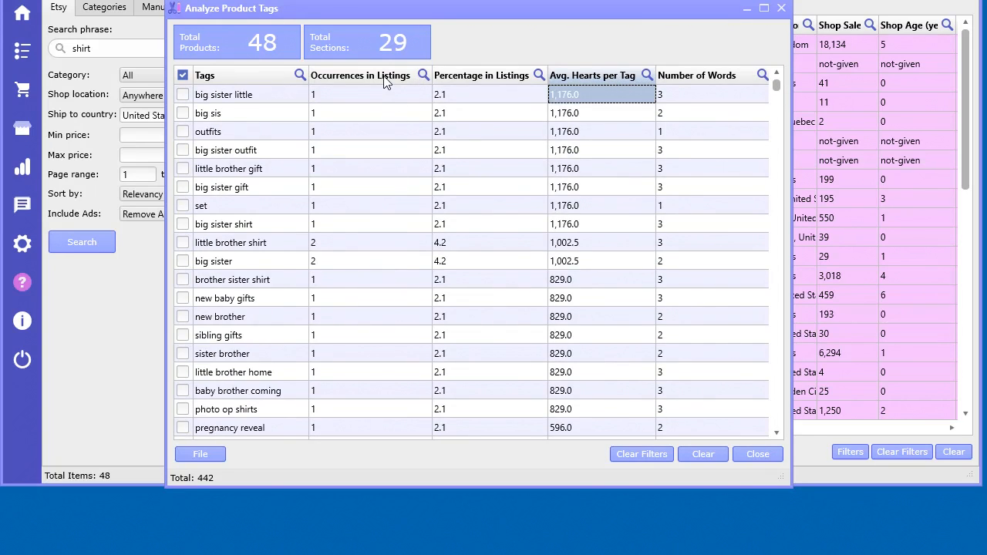
pyautogui.click(361, 74)
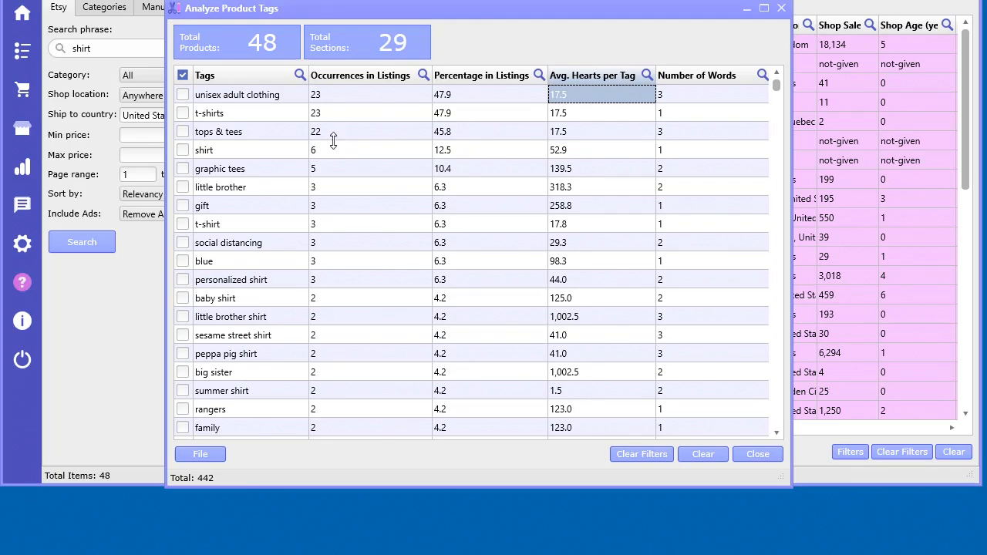
pyautogui.click(370, 150)
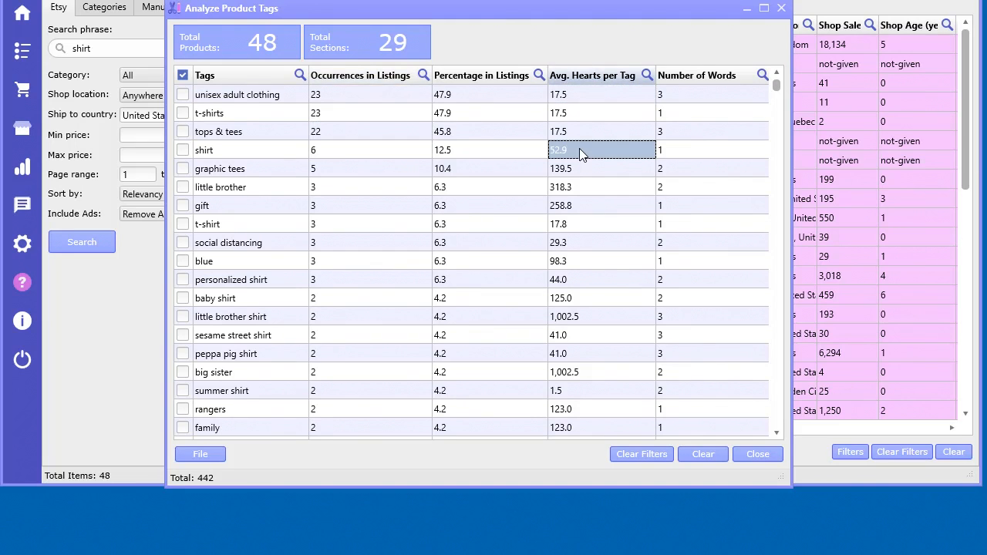
pyautogui.click(203, 149)
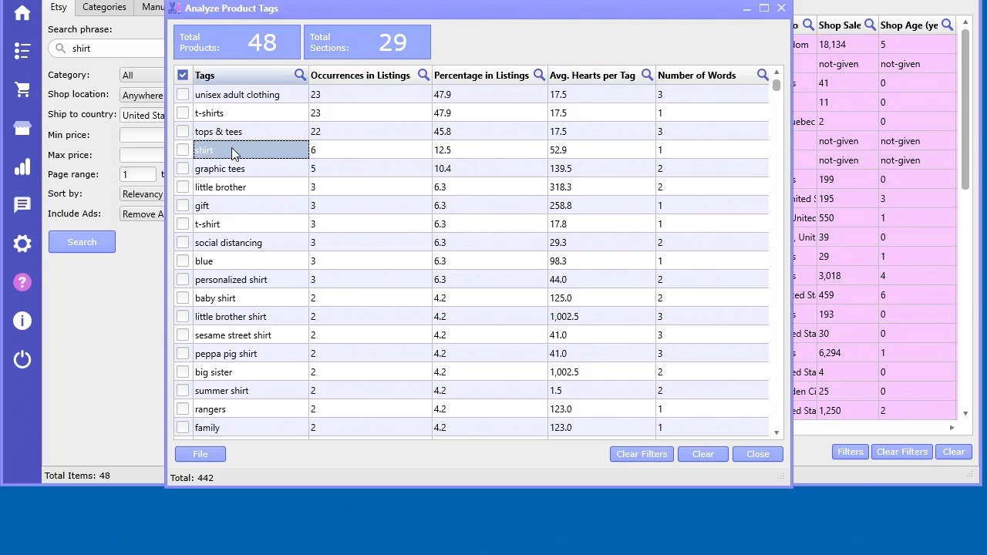
pyautogui.moveTo(457, 158)
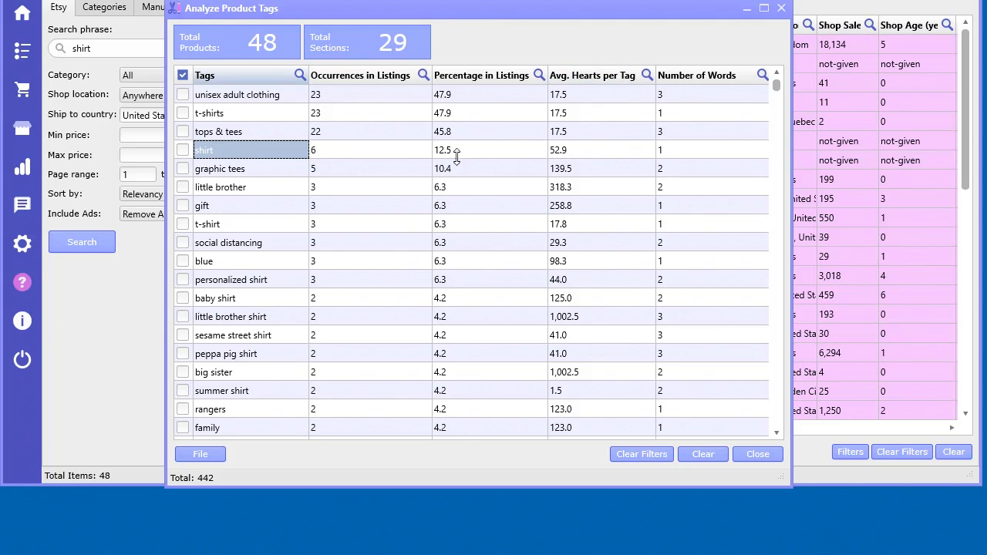
pyautogui.moveTo(256, 173)
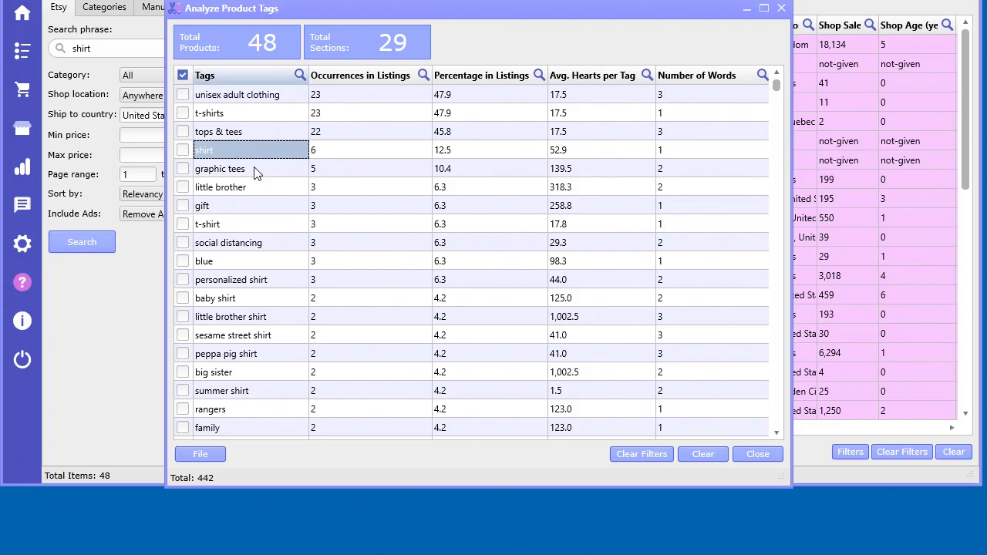
# Inspect the graphic tees tag's hearts, occurrences and listing percentage
pyautogui.click(219, 168)
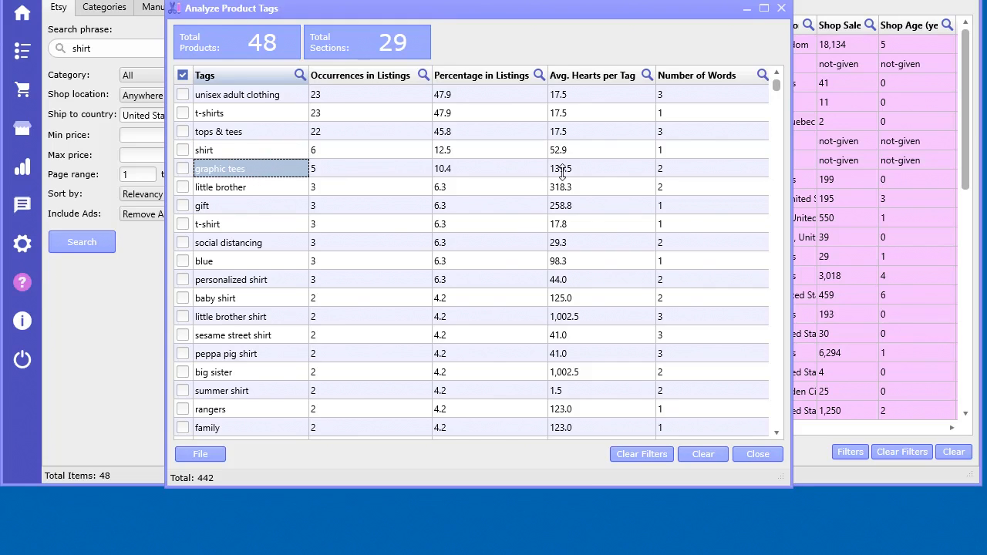
pyautogui.click(601, 168)
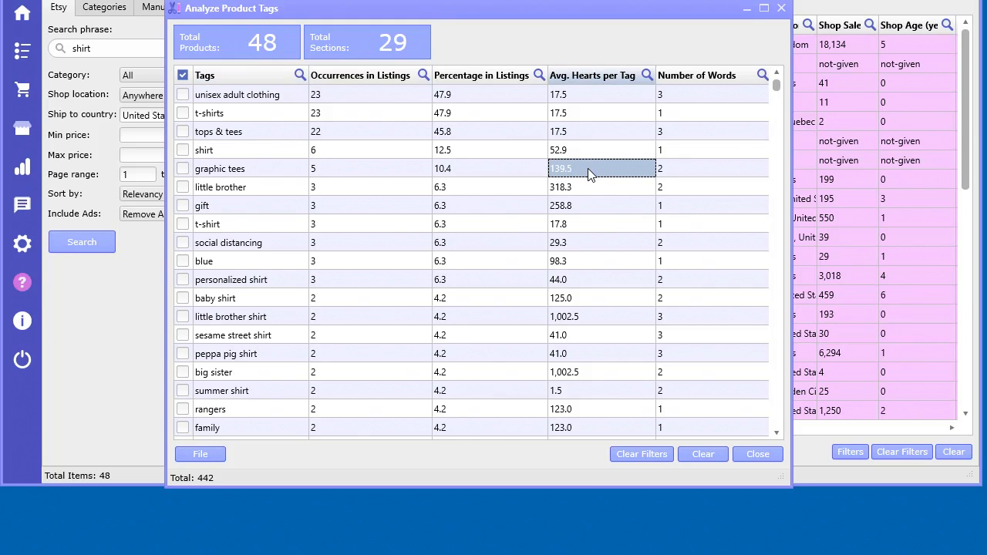
pyautogui.click(354, 168)
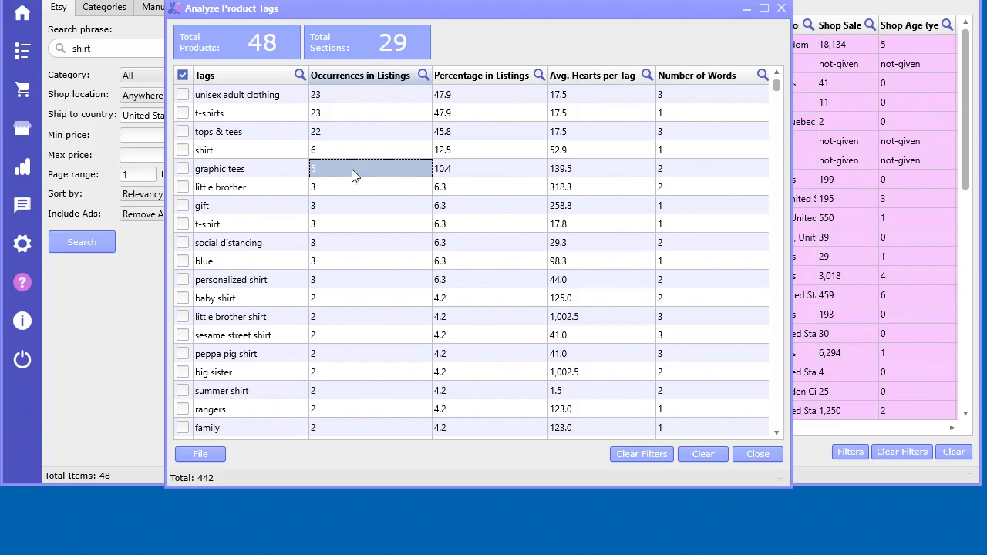
pyautogui.click(489, 168)
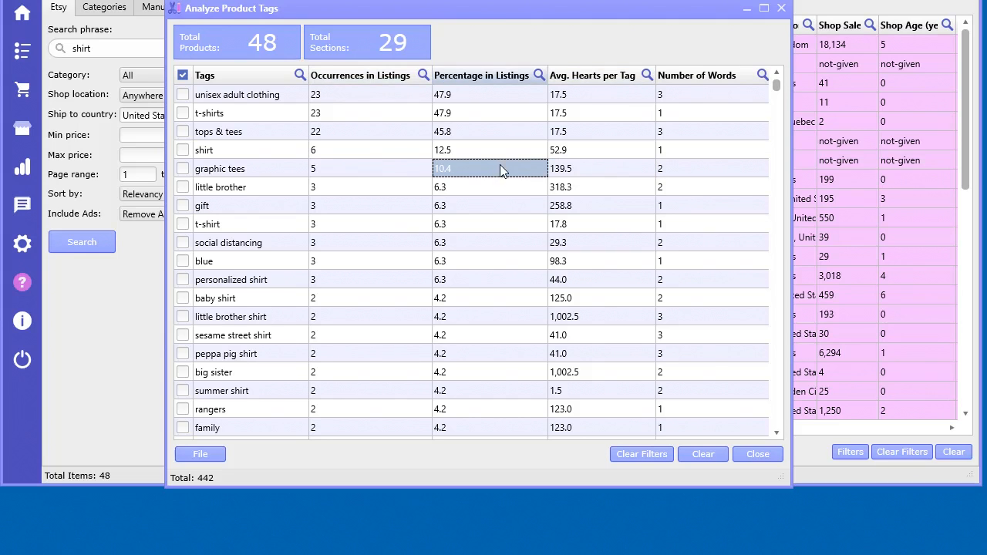
pyautogui.moveTo(271, 168)
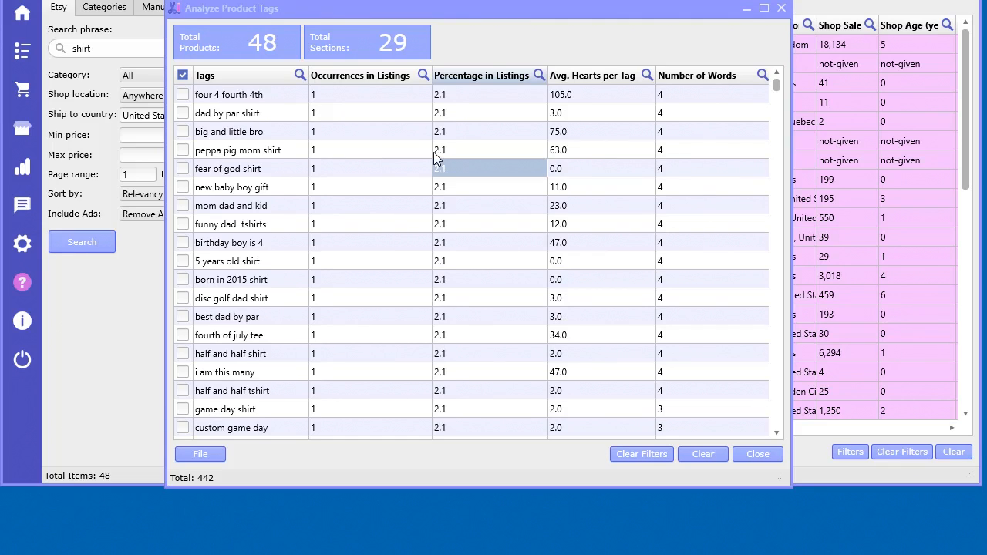
pyautogui.click(299, 74)
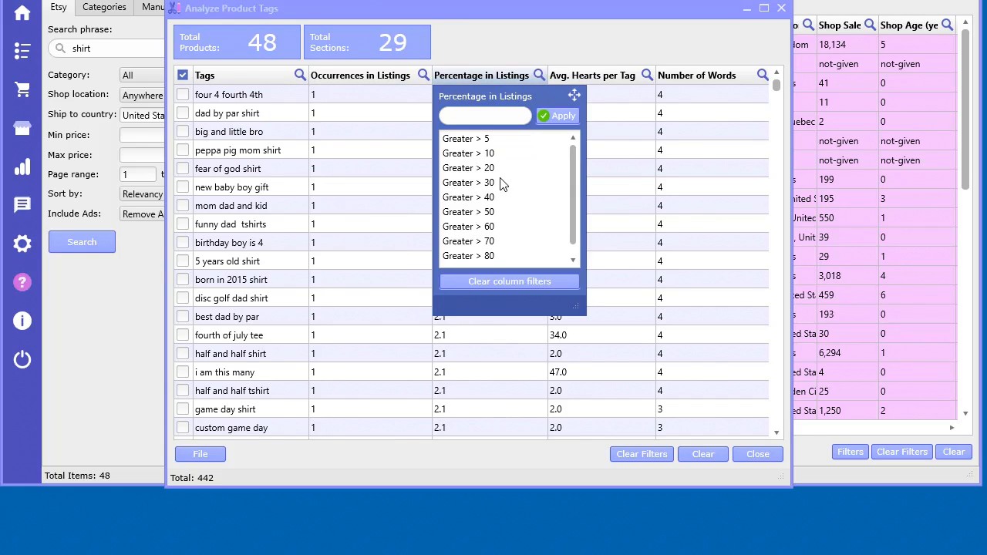
pyautogui.click(469, 181)
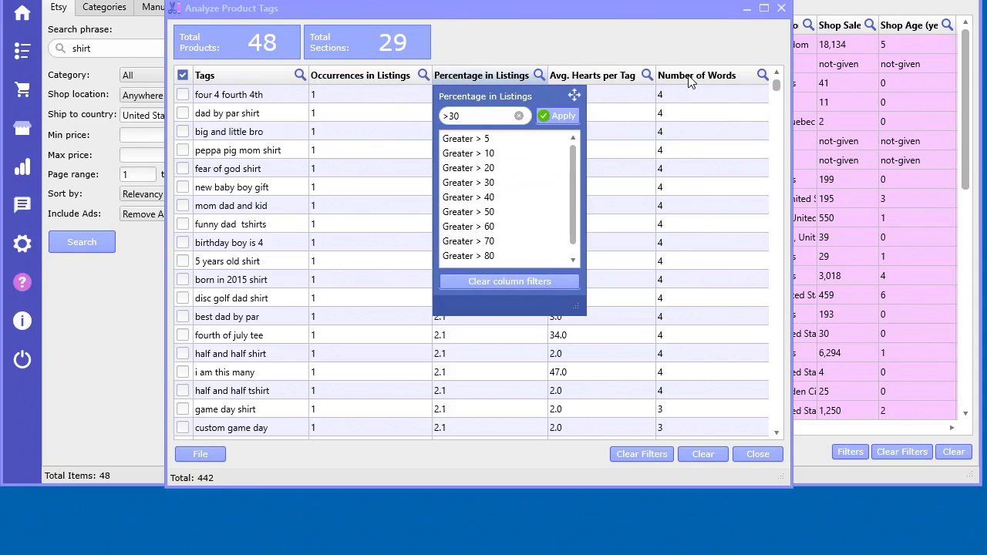
pyautogui.click(648, 74)
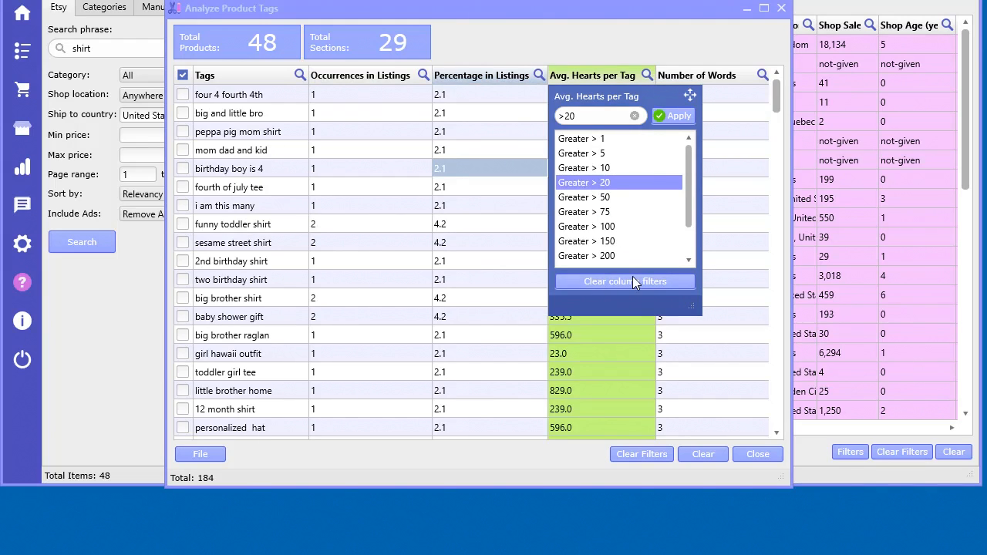
pyautogui.click(623, 280)
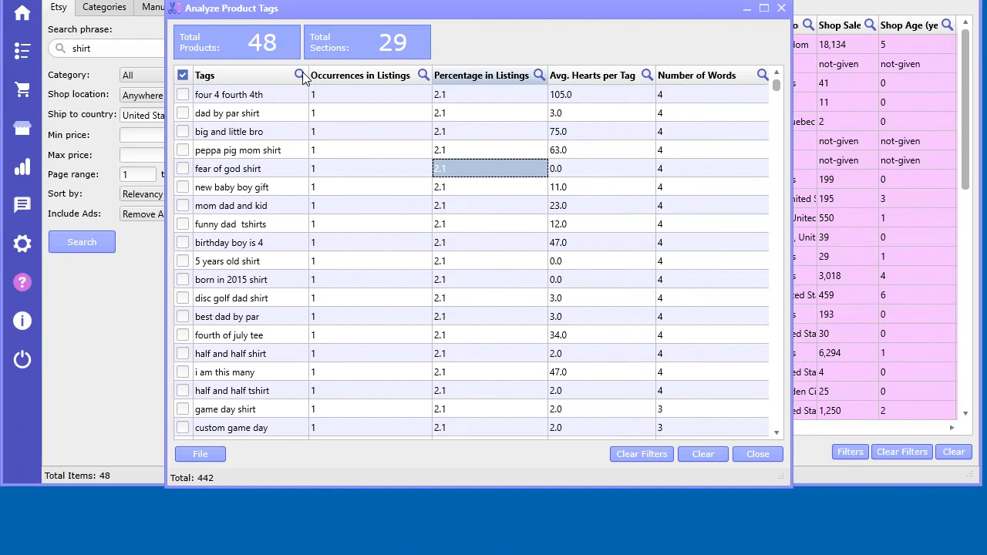
pyautogui.click(299, 74)
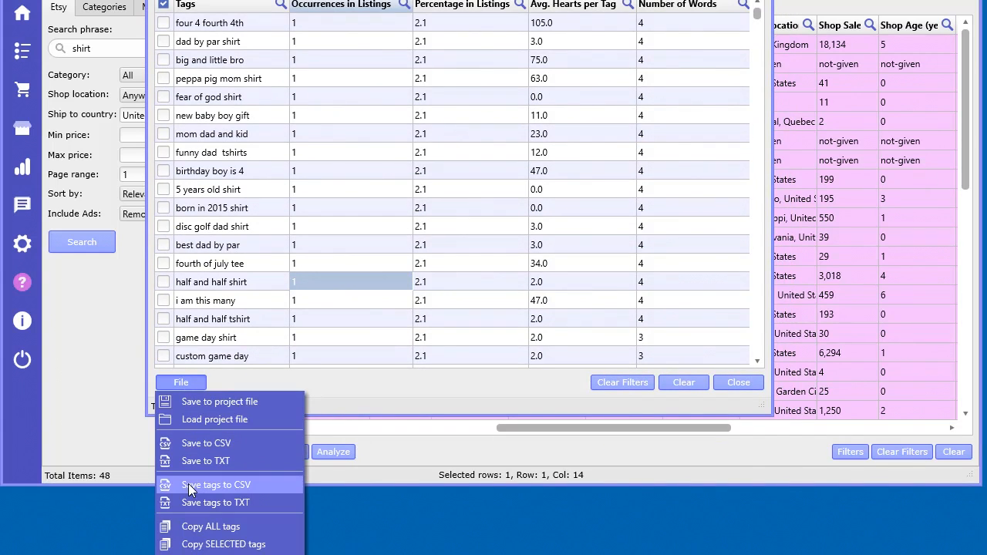
pyautogui.moveTo(215, 503)
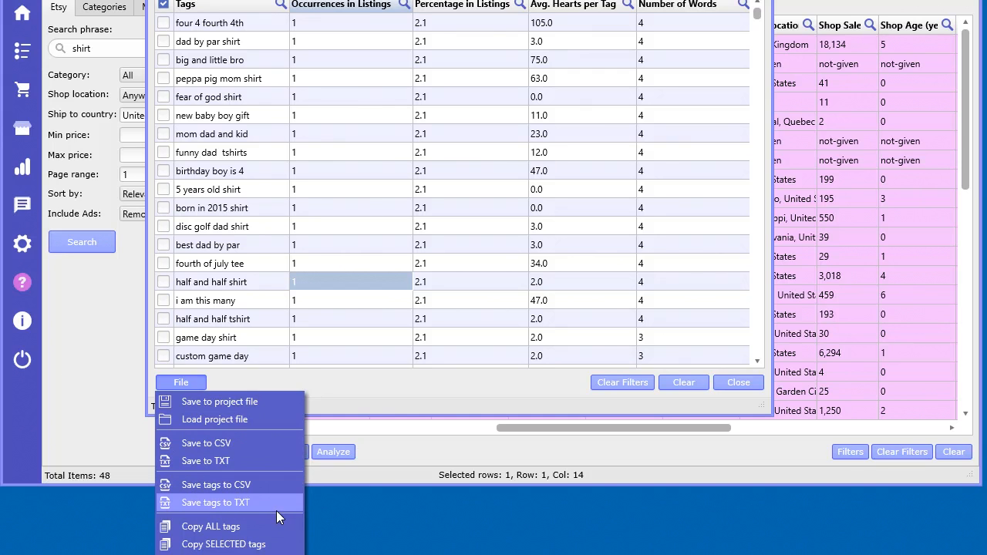
pyautogui.moveTo(246, 542)
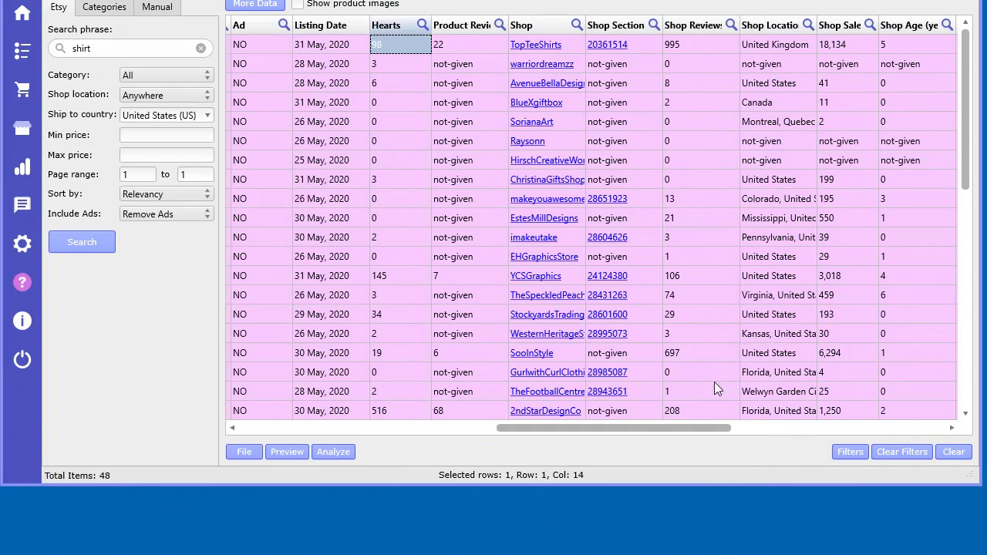
pyautogui.moveTo(21, 167)
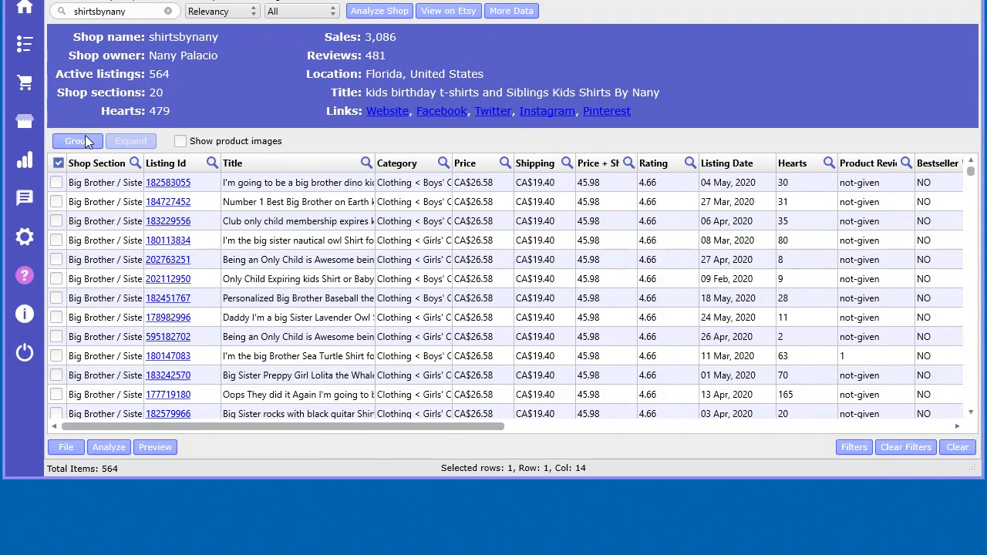
pyautogui.moveTo(501, 290)
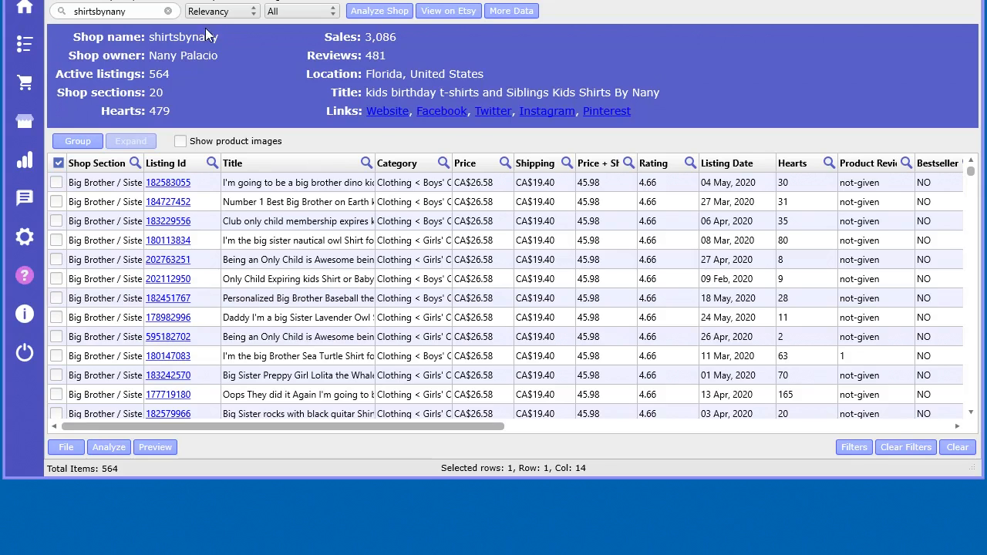
pyautogui.moveTo(169, 86)
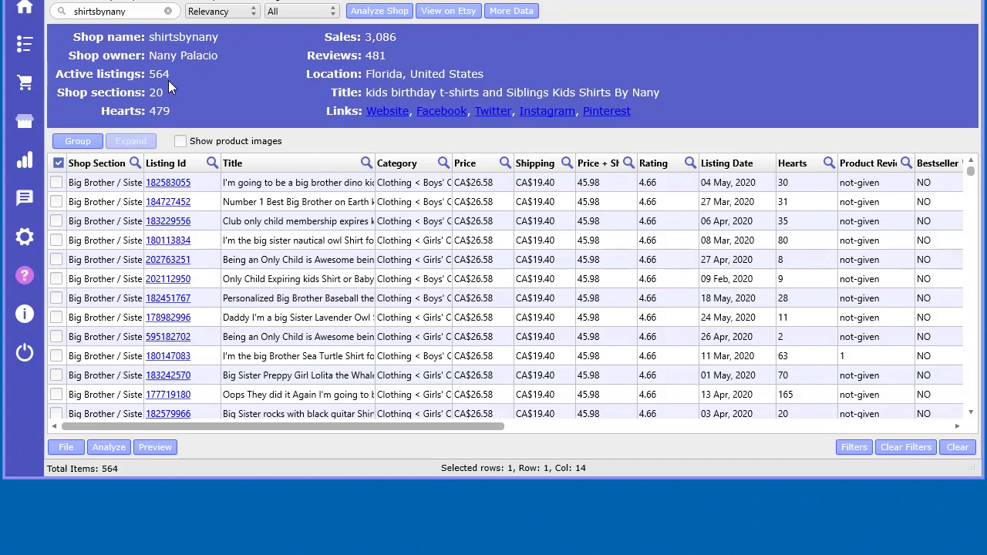
pyautogui.moveTo(188, 101)
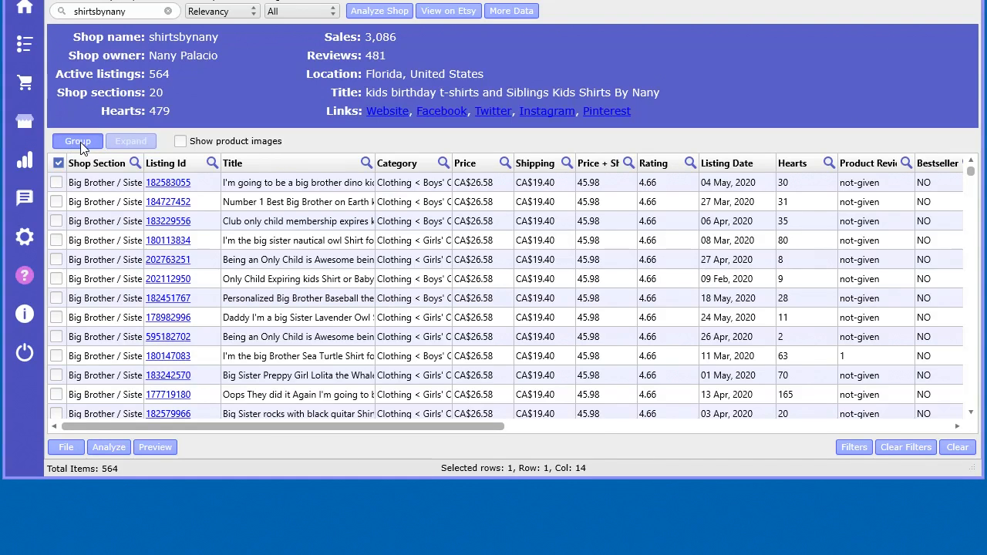
# Group the shop's listings by section, expand Birthday Boy Shirts and check all its listings
pyautogui.click(77, 142)
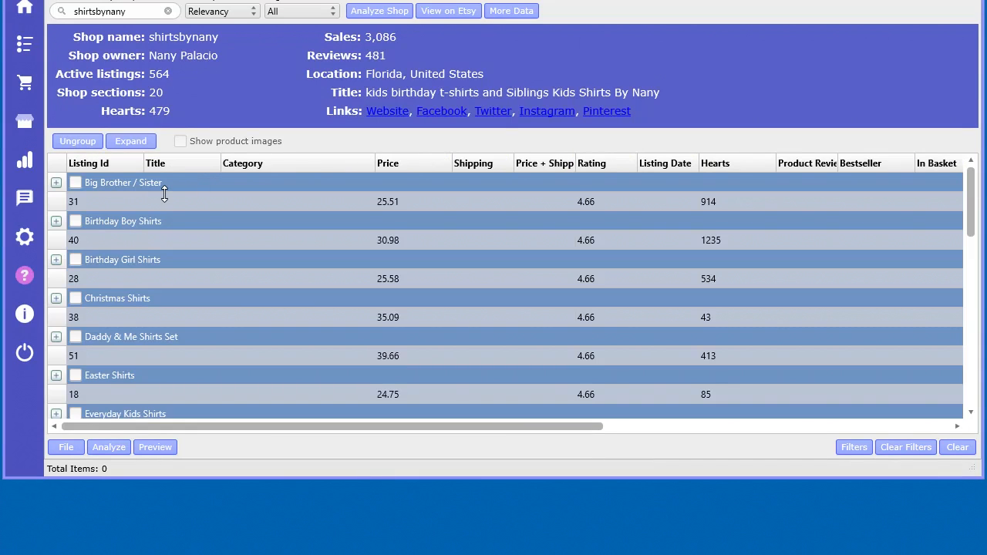
pyautogui.moveTo(90, 228)
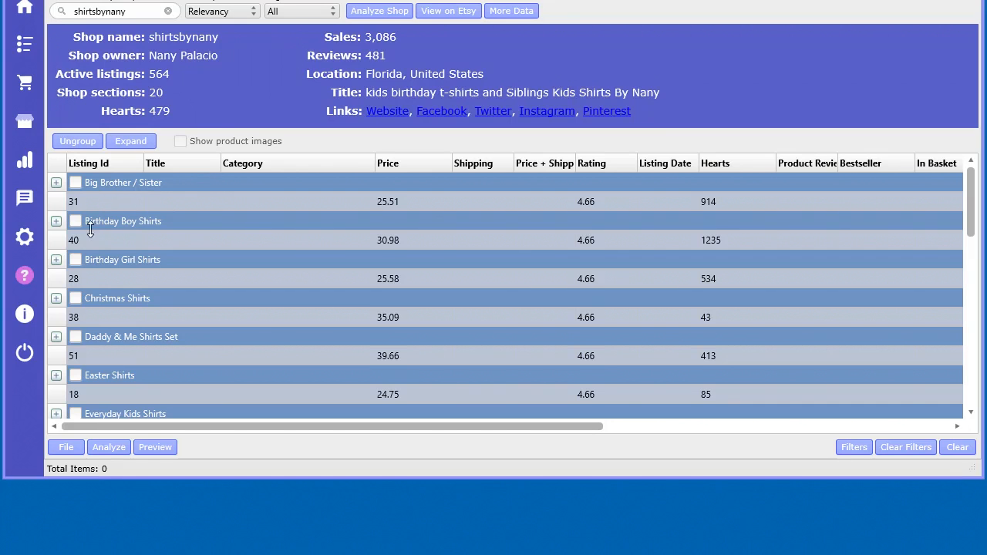
pyautogui.moveTo(419, 245)
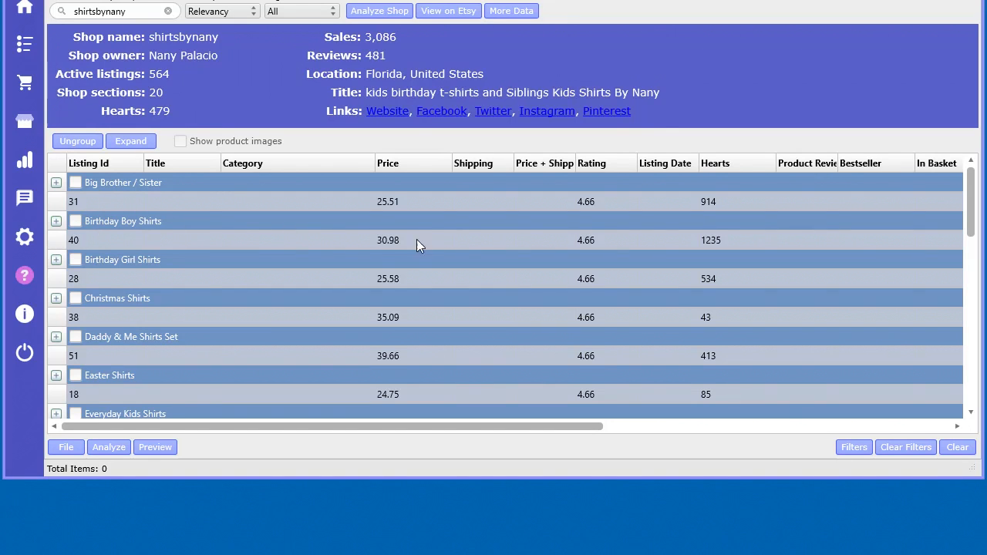
pyautogui.moveTo(404, 247)
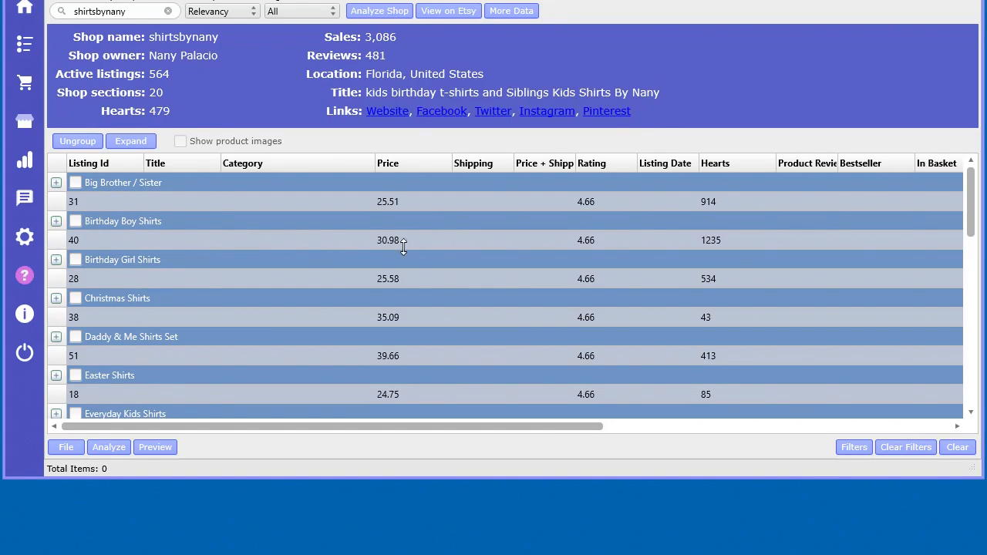
pyautogui.moveTo(86, 229)
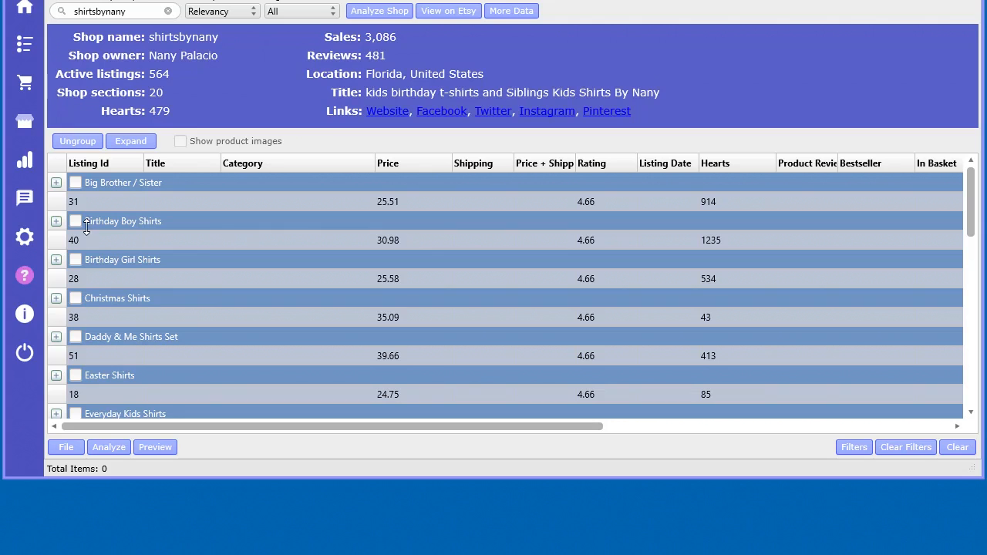
pyautogui.moveTo(83, 243)
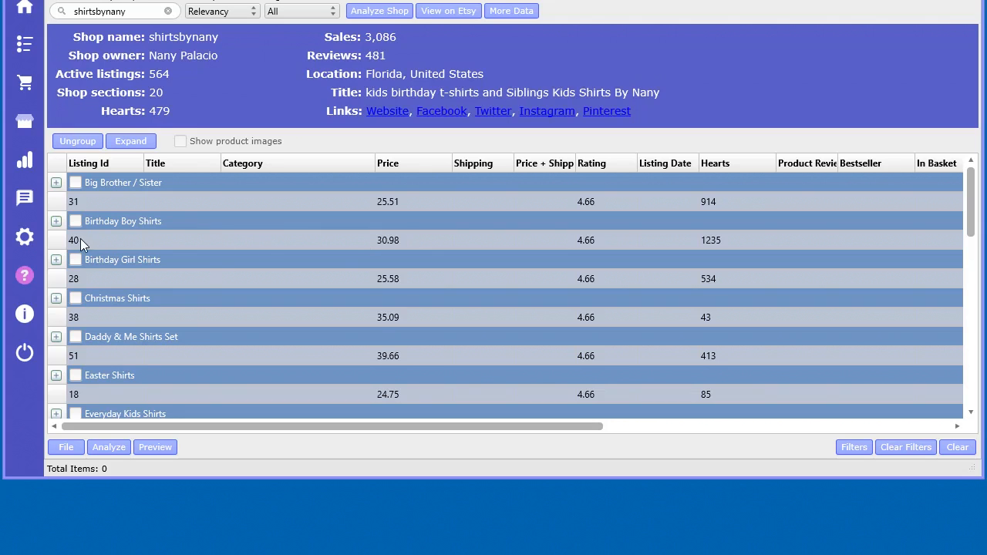
pyautogui.moveTo(587, 248)
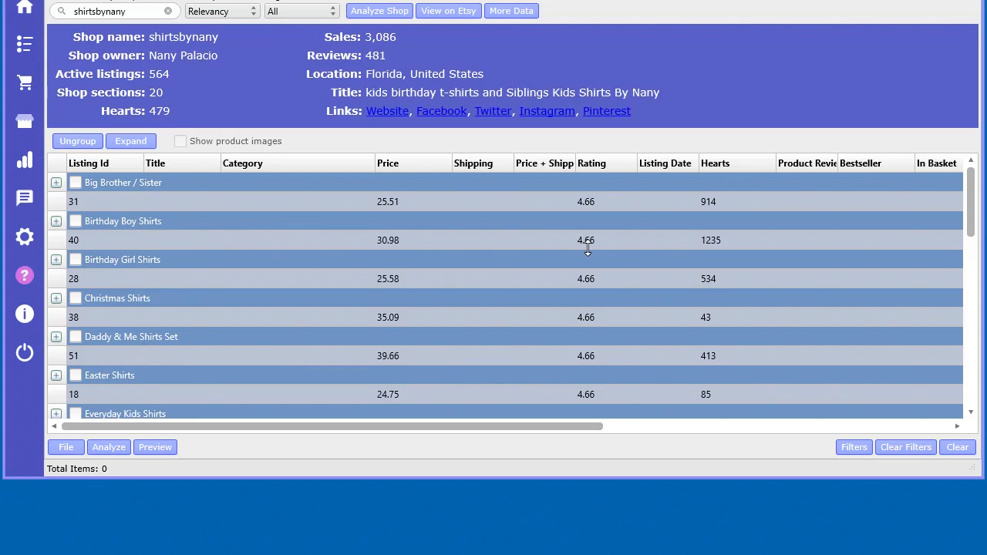
pyautogui.moveTo(761, 247)
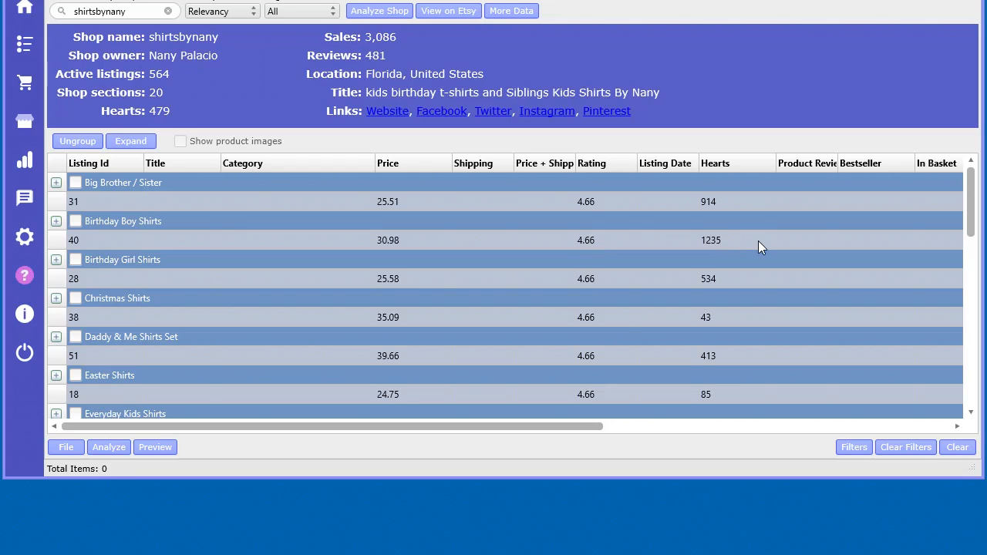
pyautogui.scroll(-3)
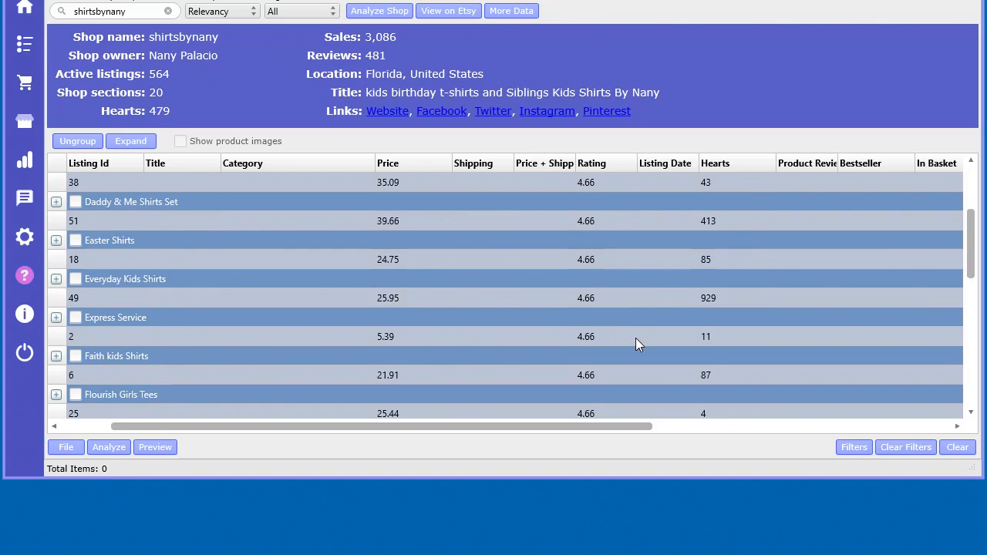
pyautogui.scroll(3)
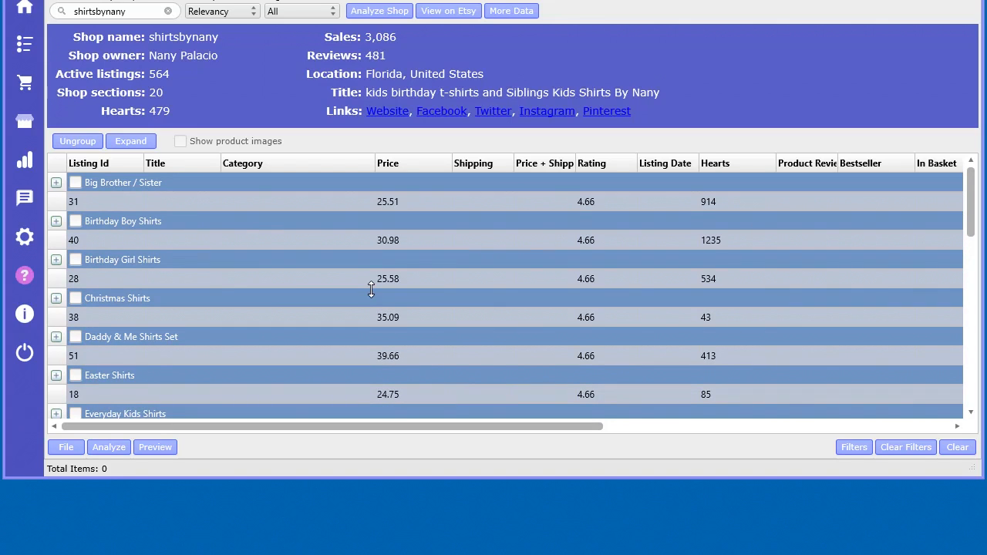
pyautogui.moveTo(77, 222)
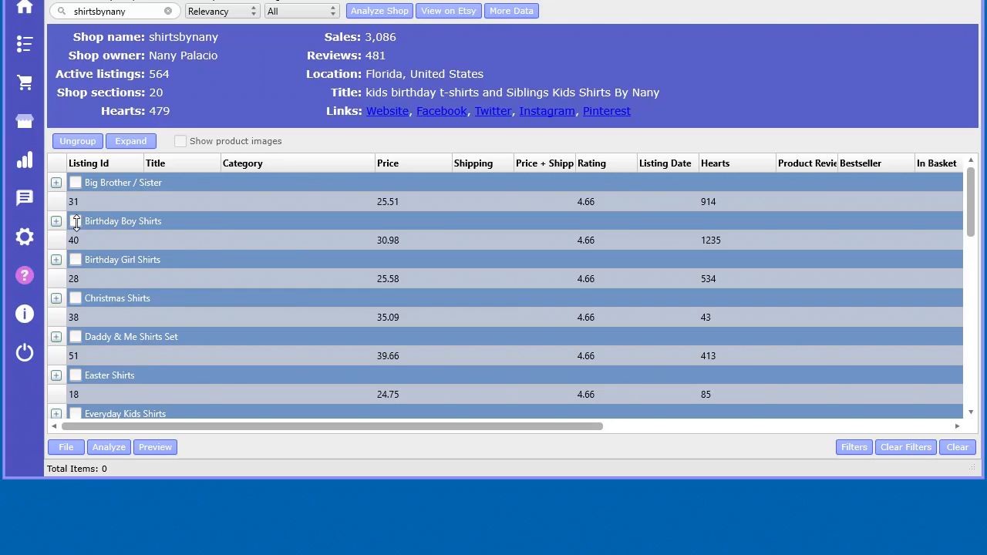
pyautogui.moveTo(295, 293)
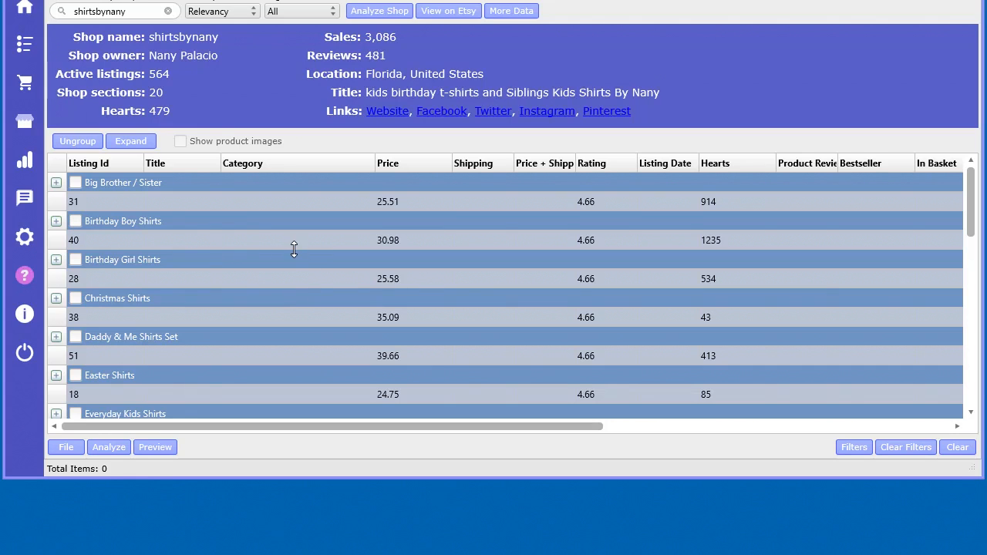
pyautogui.moveTo(171, 246)
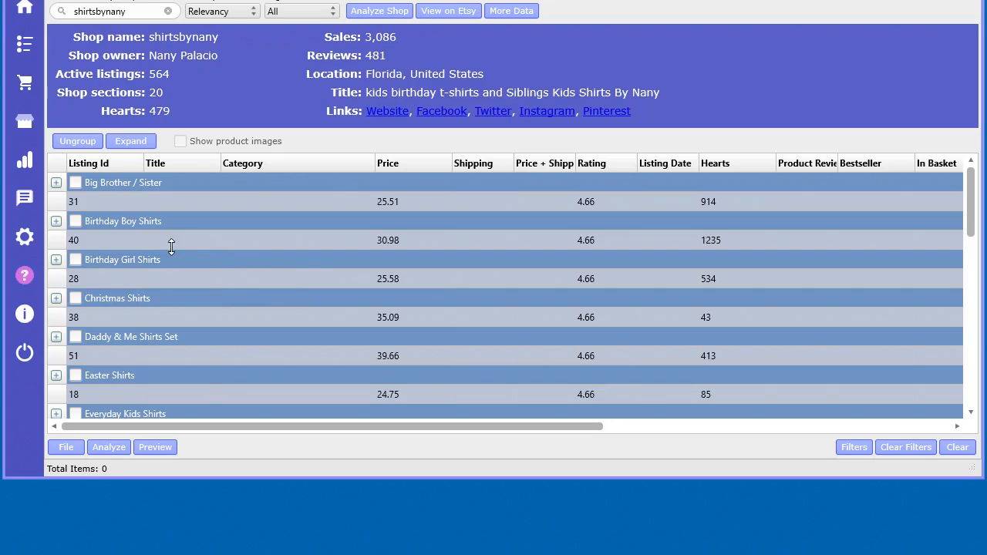
pyautogui.click(56, 220)
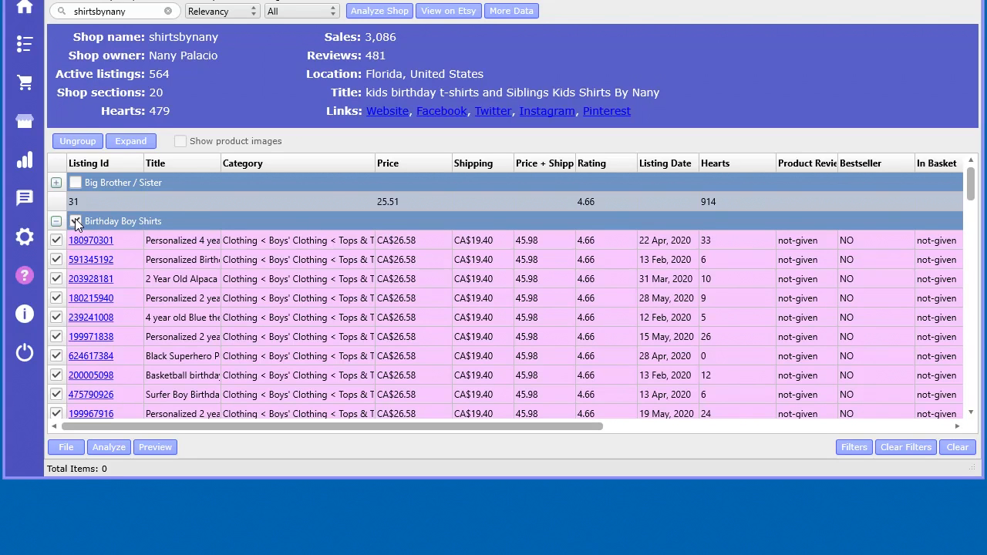
pyautogui.click(75, 222)
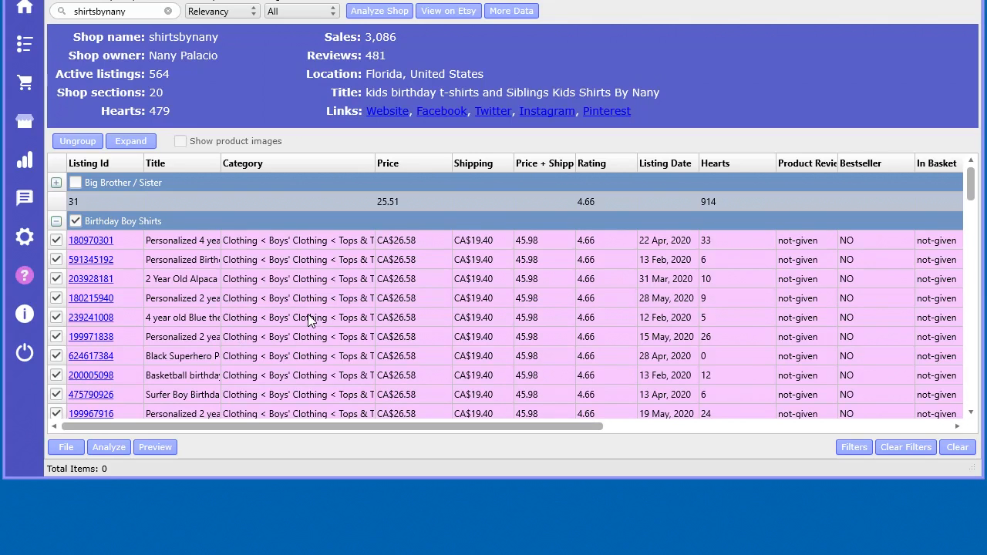
pyautogui.moveTo(138, 469)
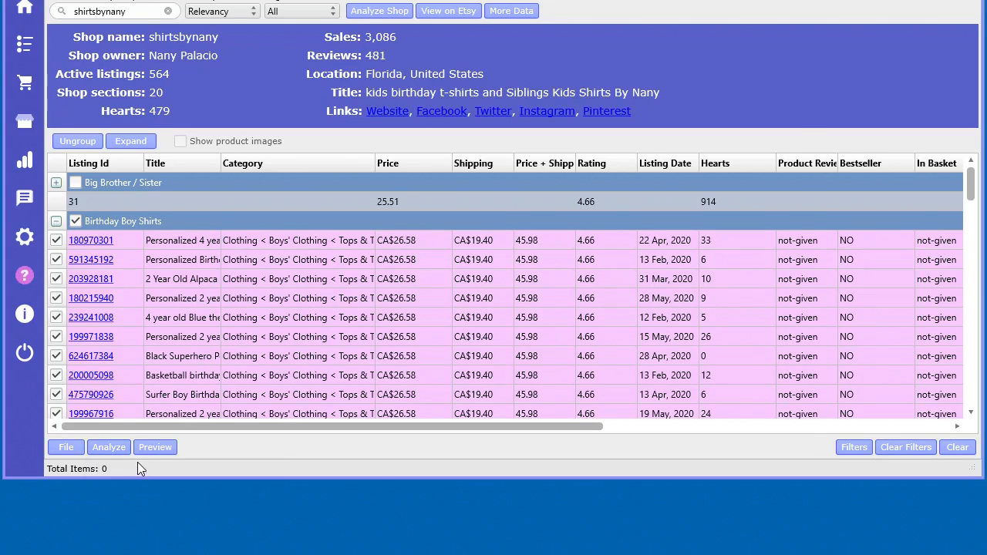
# Analyze product tags for the 39 Birthday Boy Shirts listings, then close the analysis
pyautogui.click(108, 447)
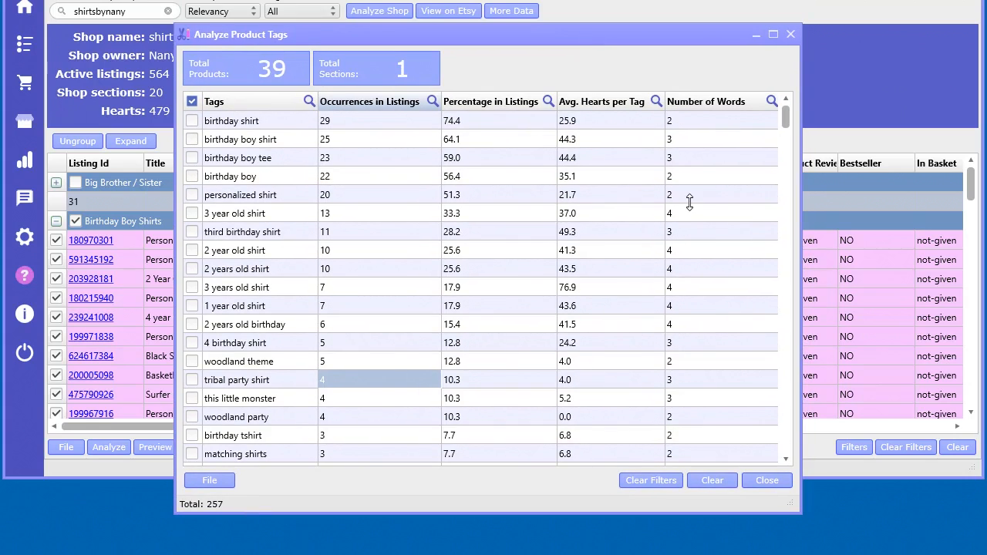
pyautogui.moveTo(349, 123)
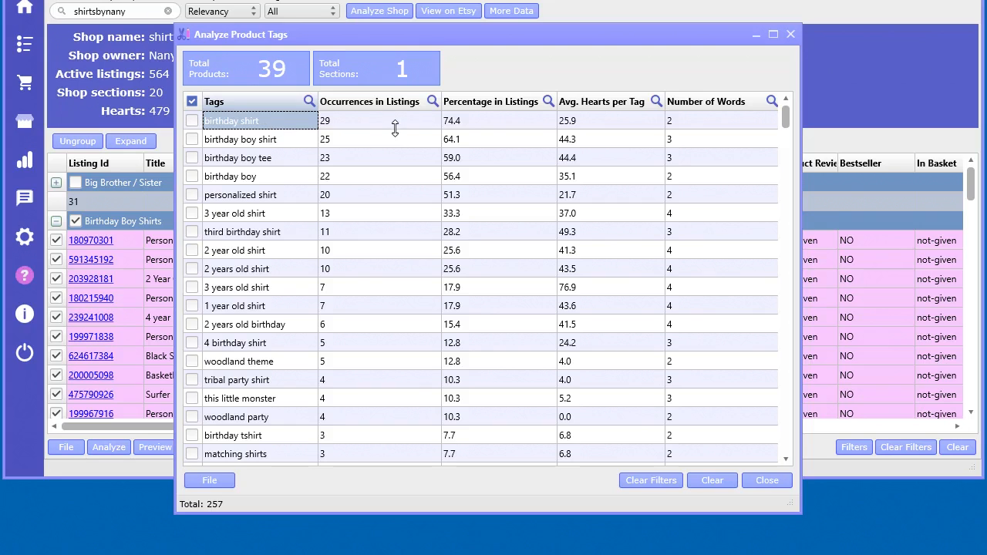
pyautogui.moveTo(370, 118)
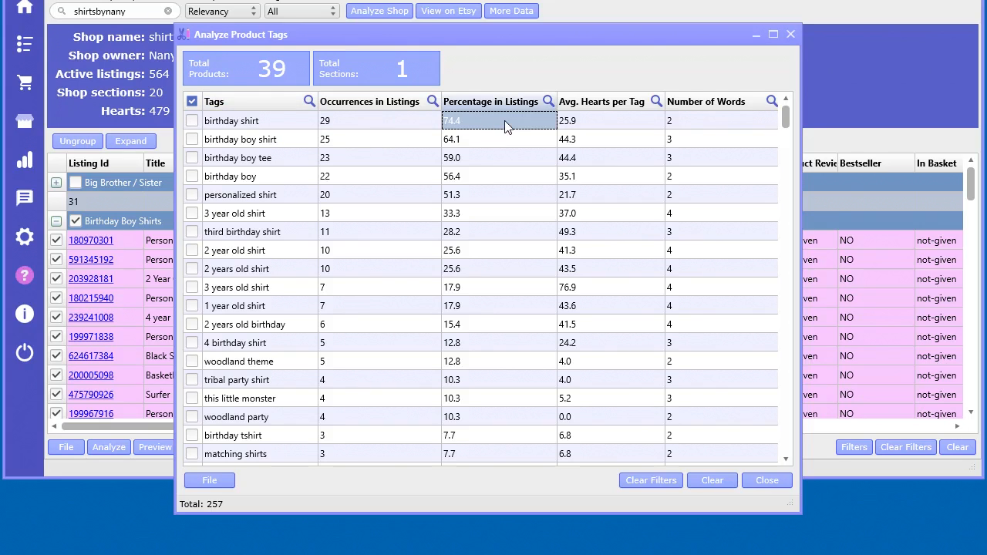
pyautogui.moveTo(499, 123)
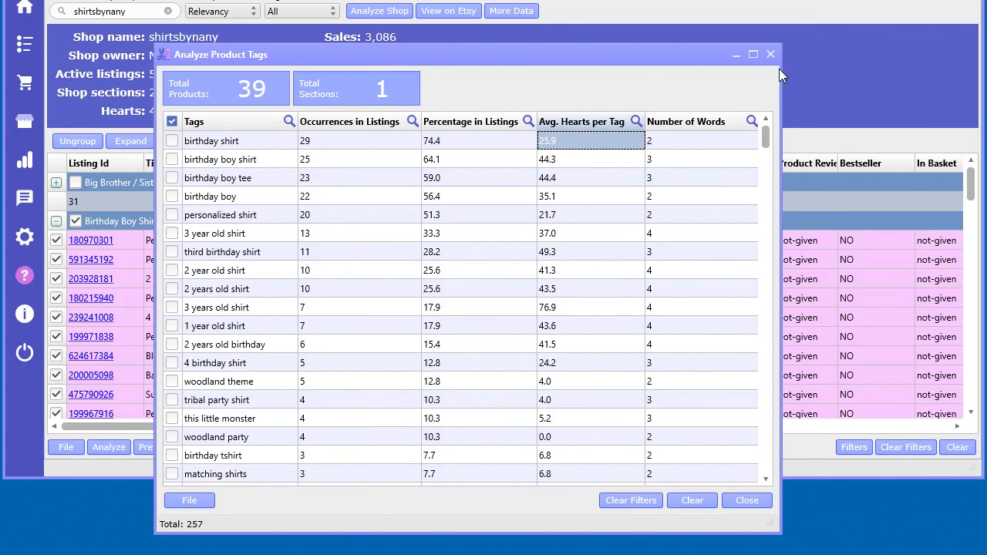
pyautogui.click(768, 54)
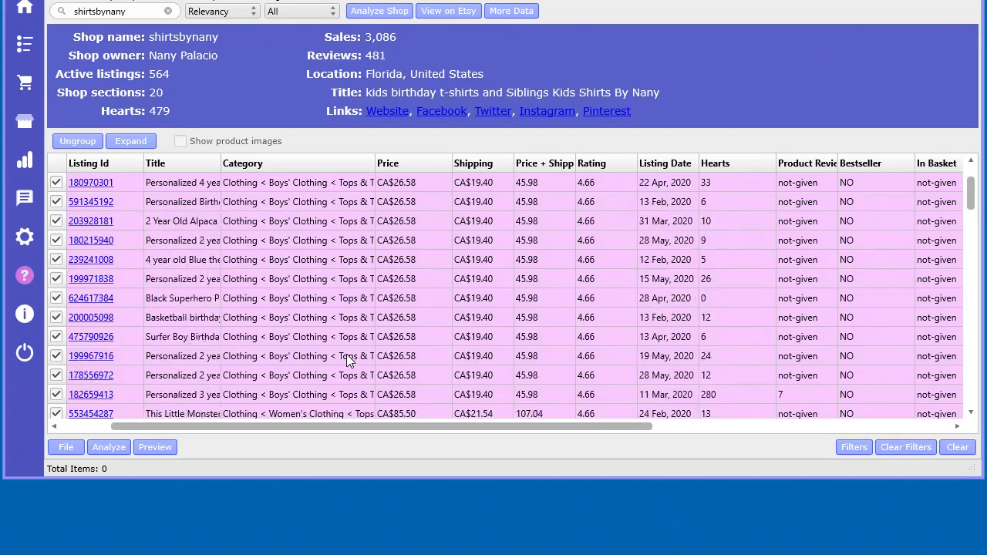
# Ungroup the listings so all 564 shop listings show with a Shop Section column
pyautogui.scroll(-3)
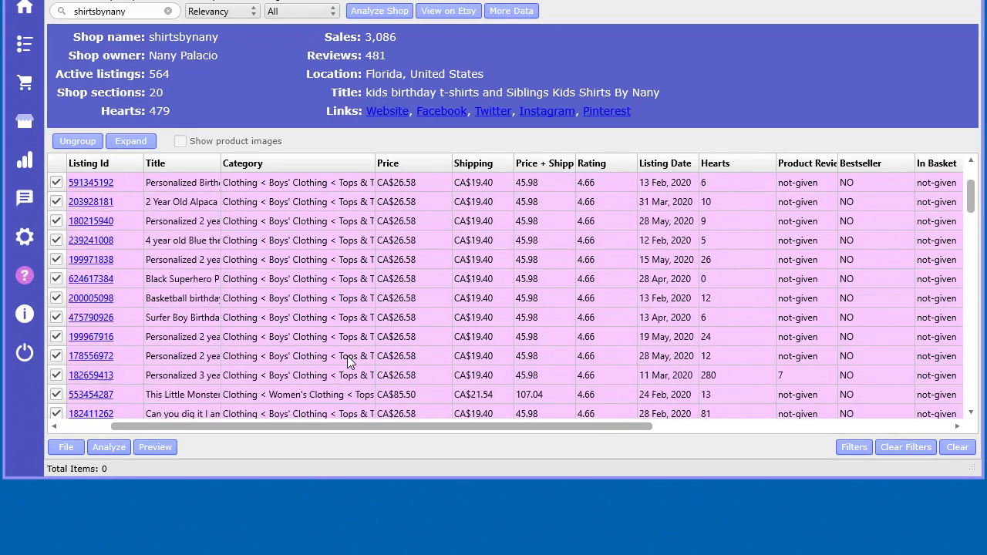
pyautogui.click(77, 142)
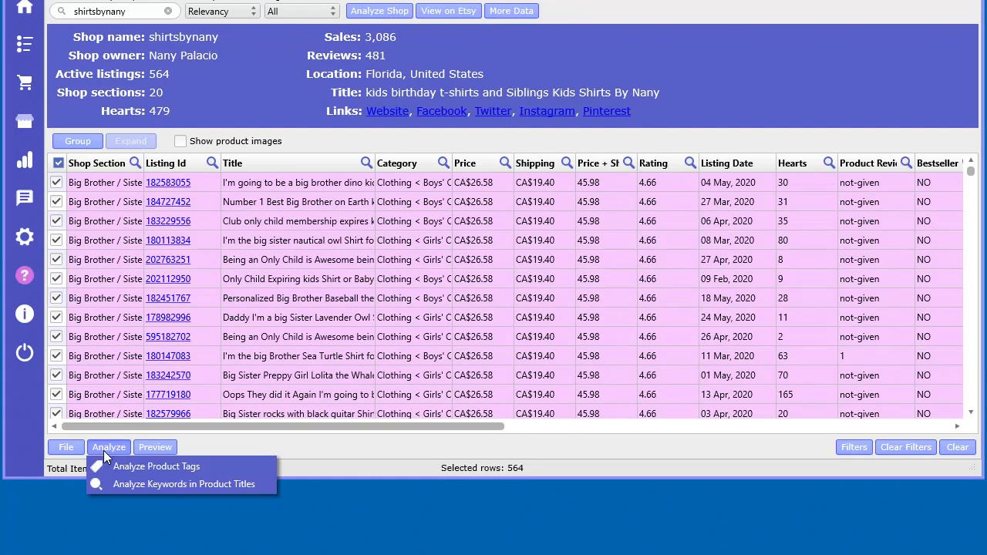
# Analyze tags across the whole shop, pointing out funny kids shirt's 181 occurrences and percentage
pyautogui.click(528, 367)
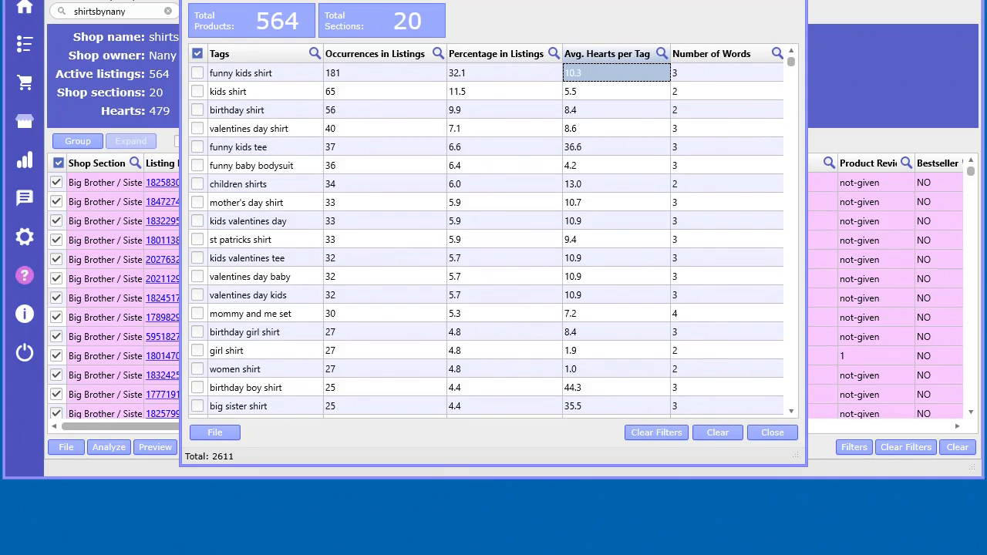
pyautogui.moveTo(402, 44)
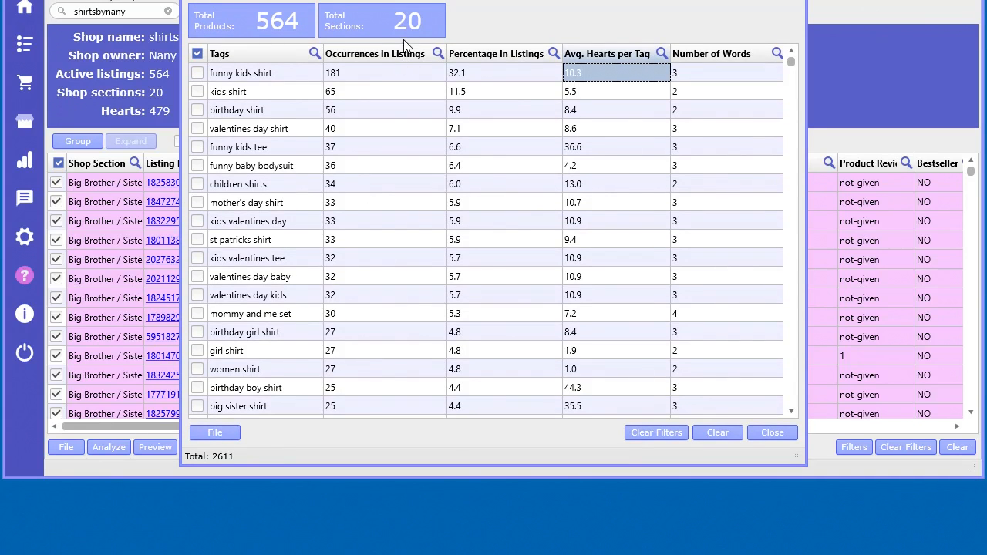
pyautogui.moveTo(307, 28)
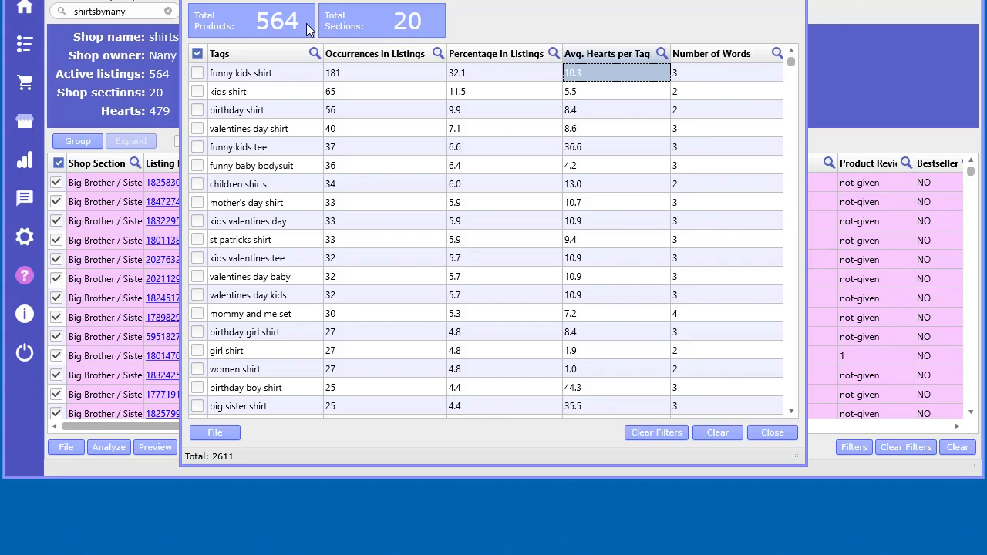
pyautogui.moveTo(440, 21)
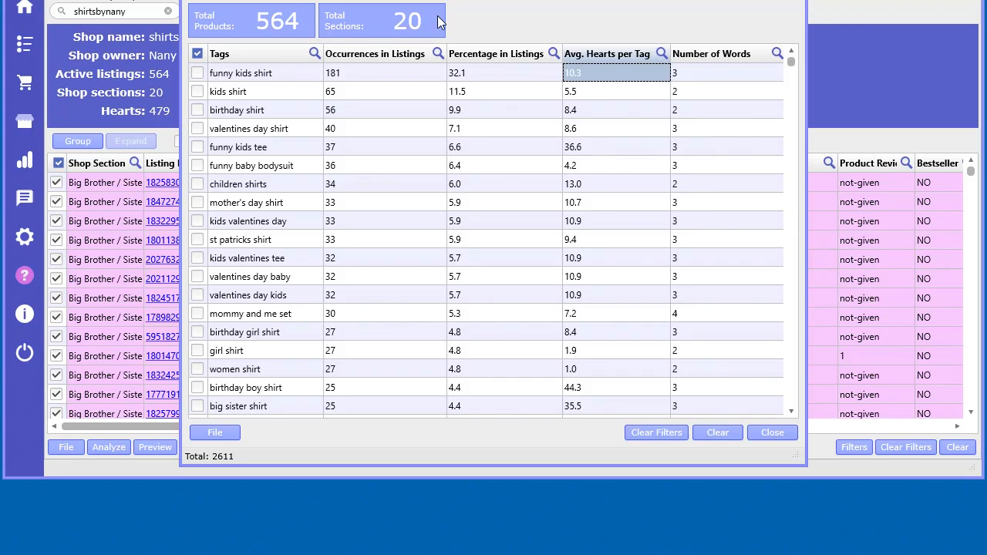
pyautogui.click(386, 73)
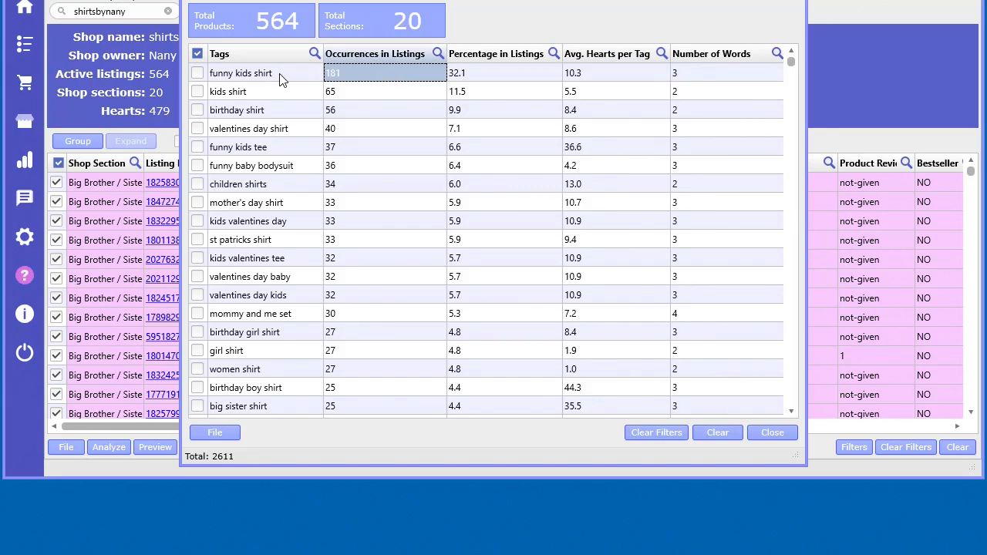
pyautogui.moveTo(393, 77)
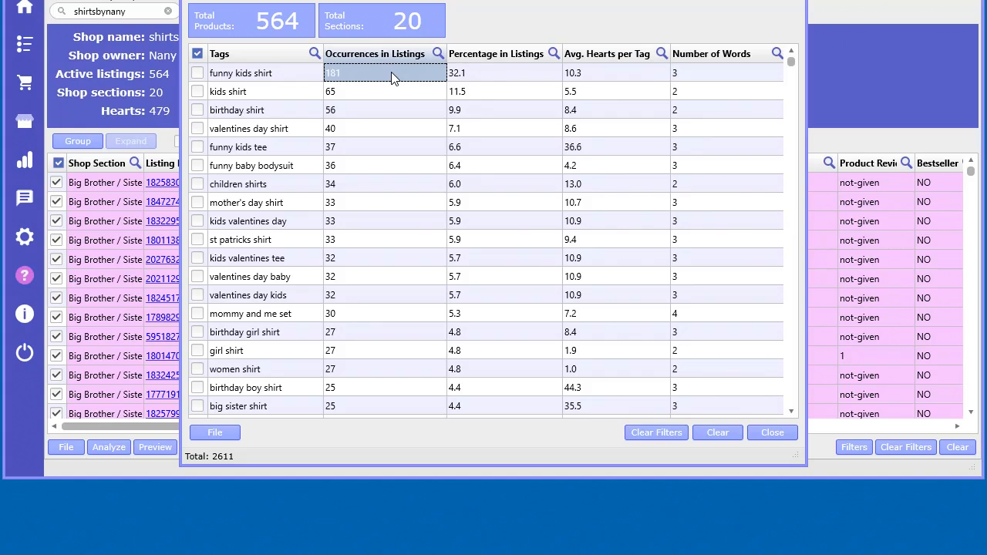
pyautogui.click(502, 73)
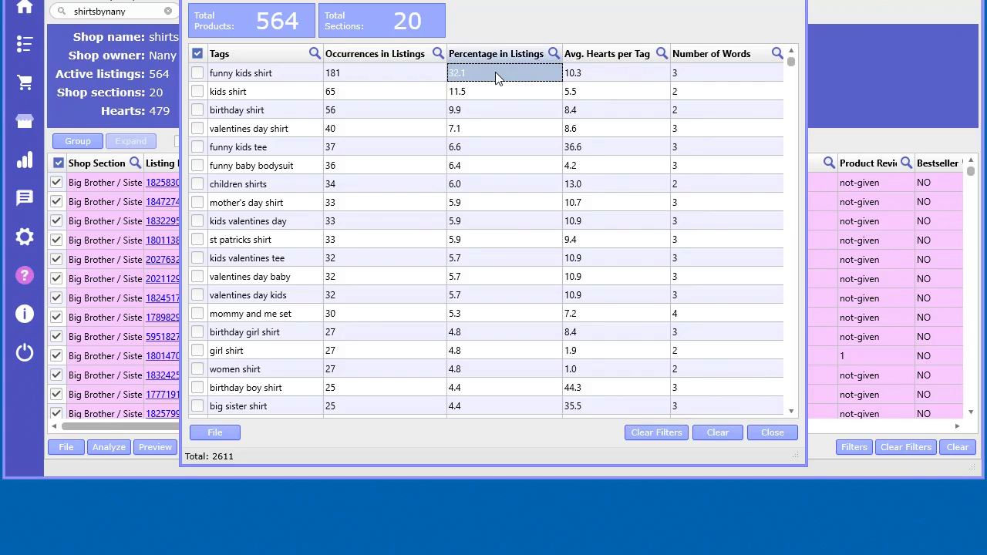
pyautogui.moveTo(531, 80)
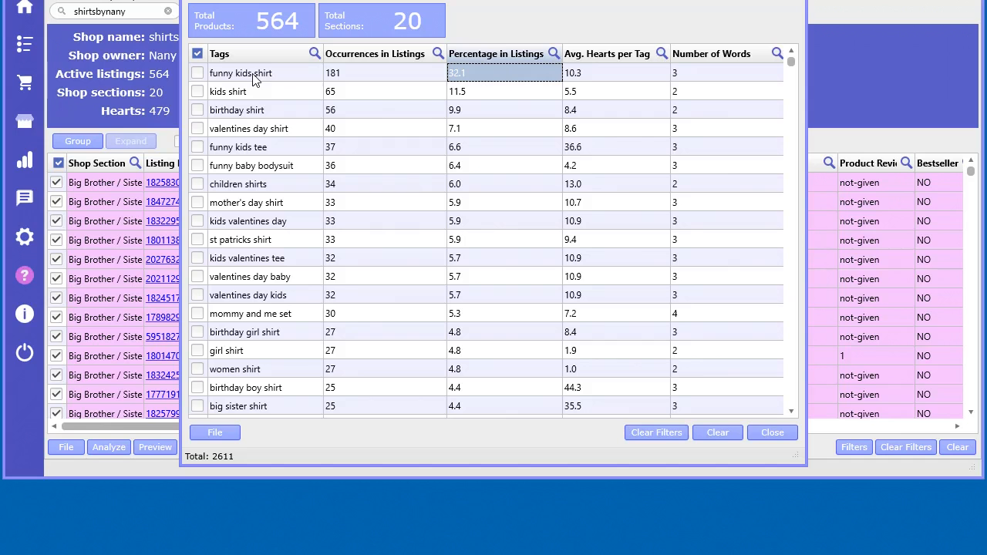
# Point out the kids shirt and funny kids shirt tags further down the table
pyautogui.scroll(-3)
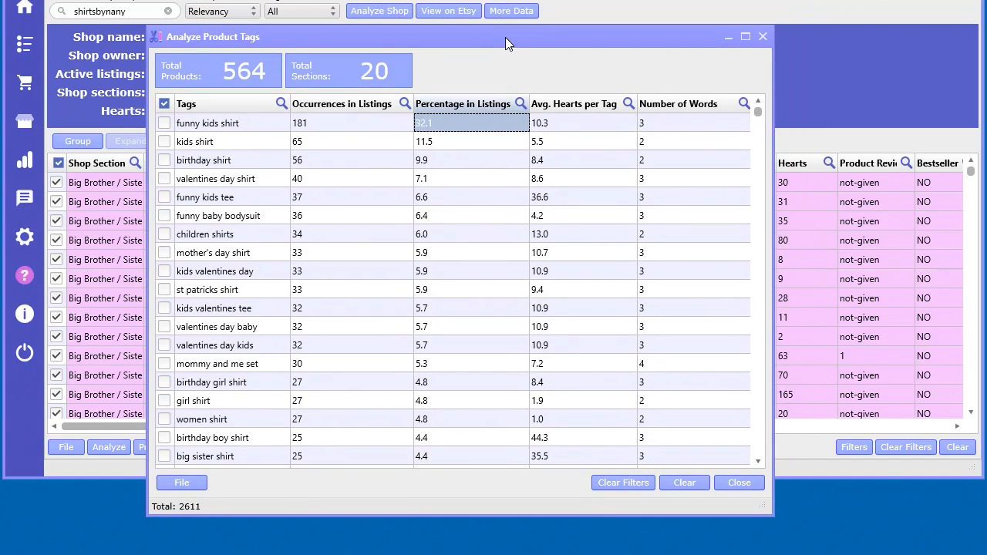
pyautogui.moveTo(191, 128)
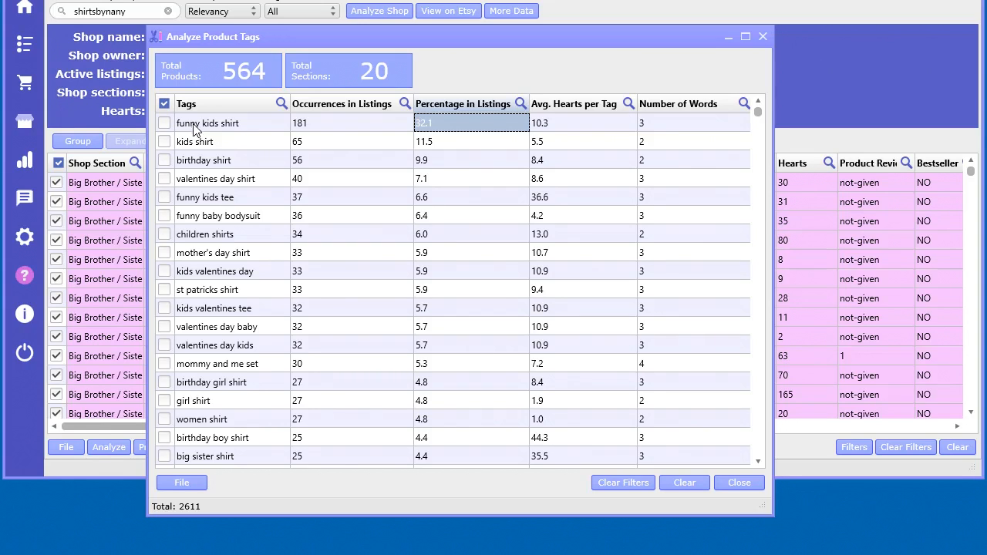
pyautogui.click(195, 142)
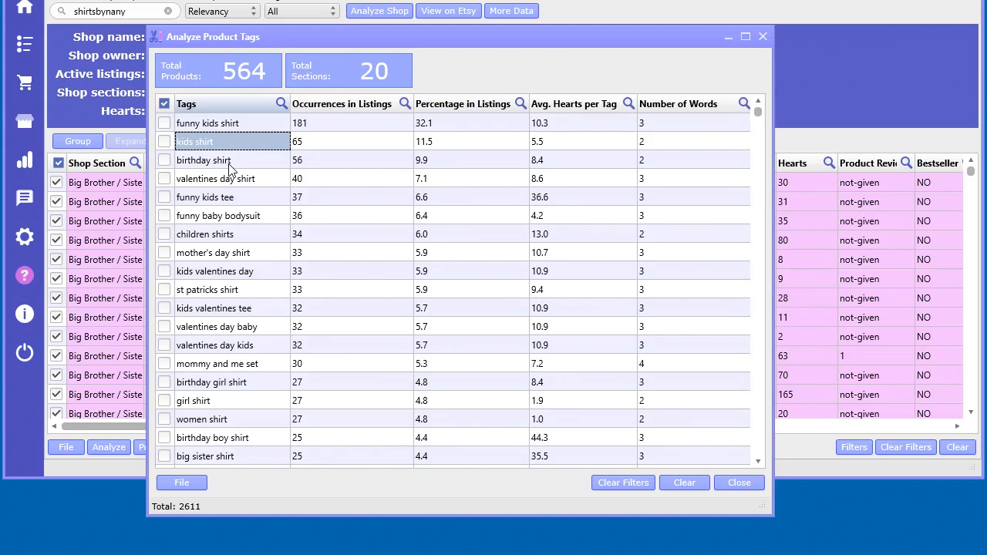
pyautogui.moveTo(240, 125)
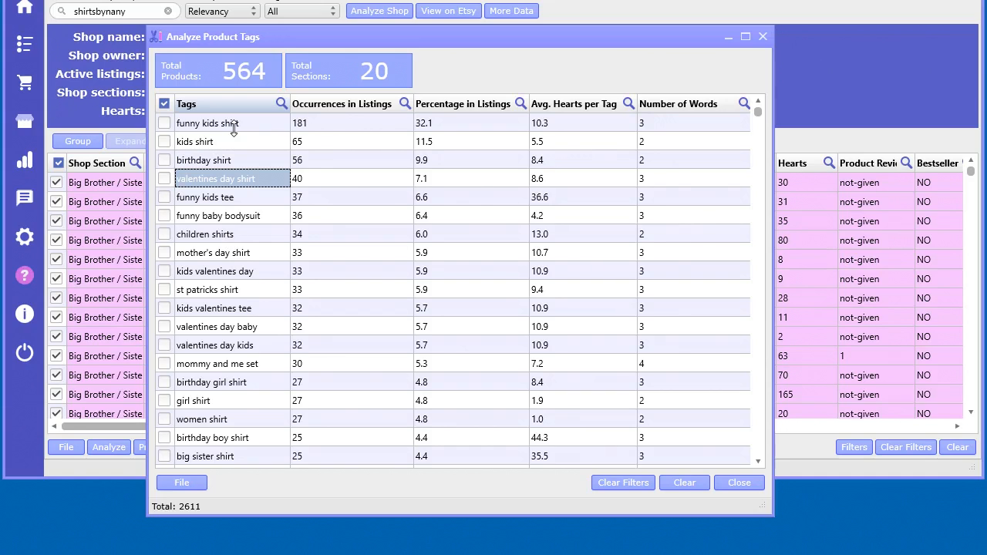
pyautogui.click(207, 124)
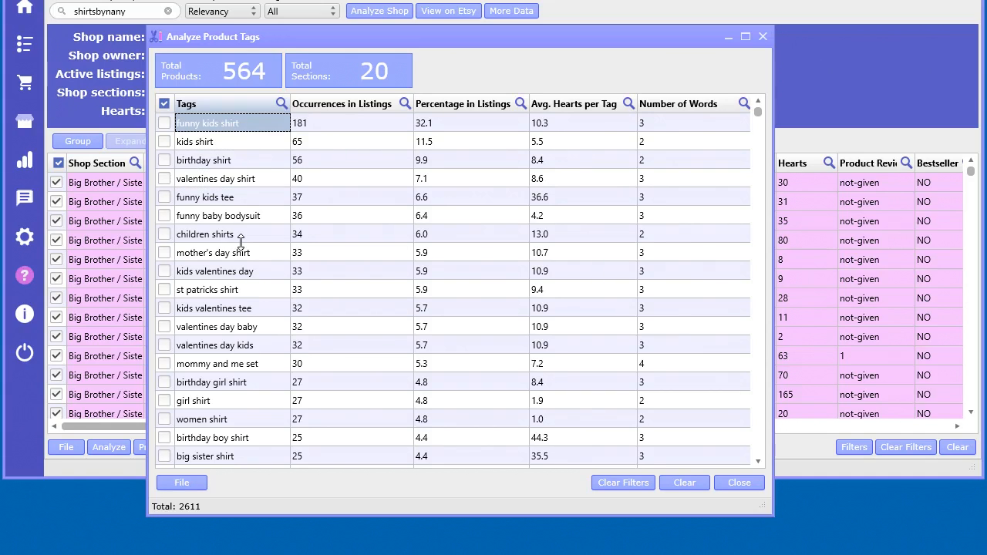
pyautogui.moveTo(487, 125)
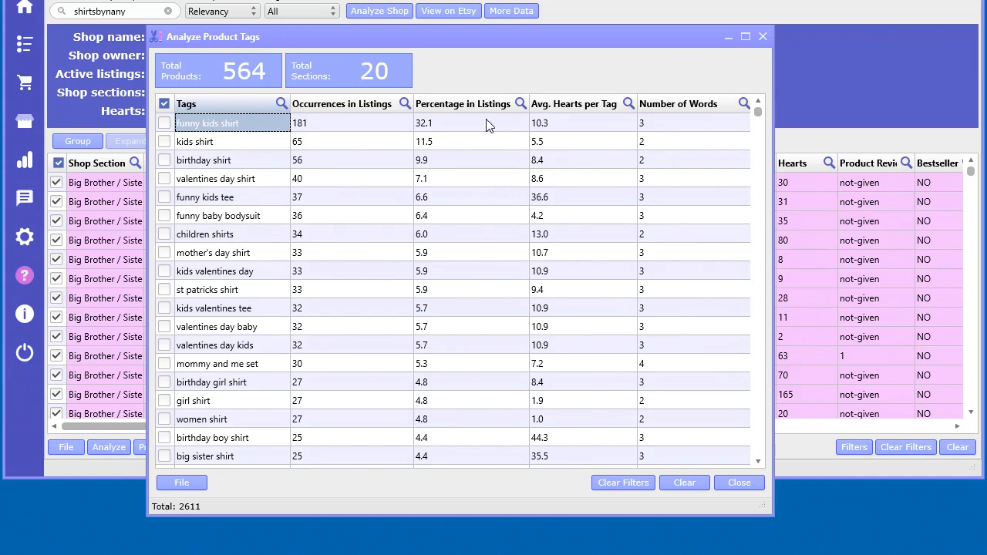
pyautogui.moveTo(655, 213)
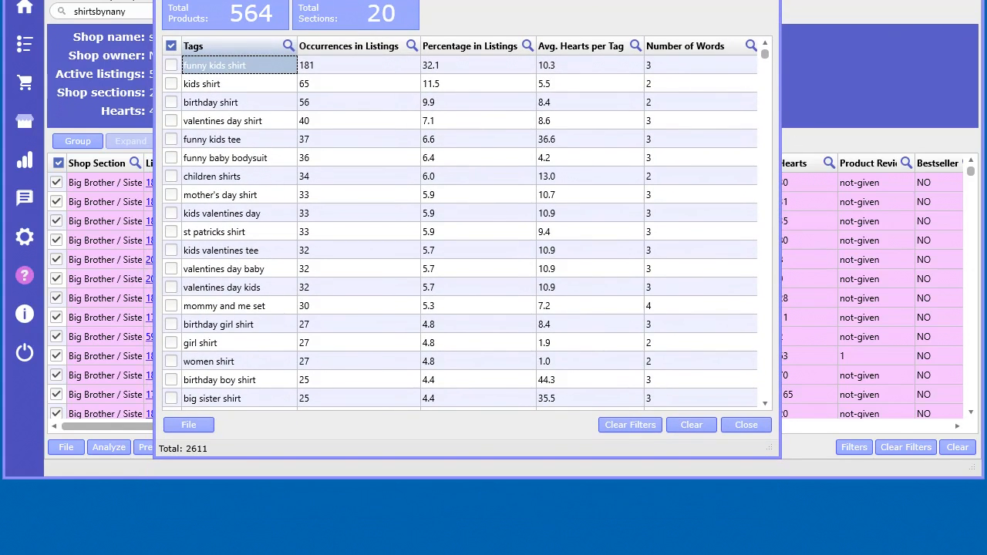
pyautogui.click(188, 426)
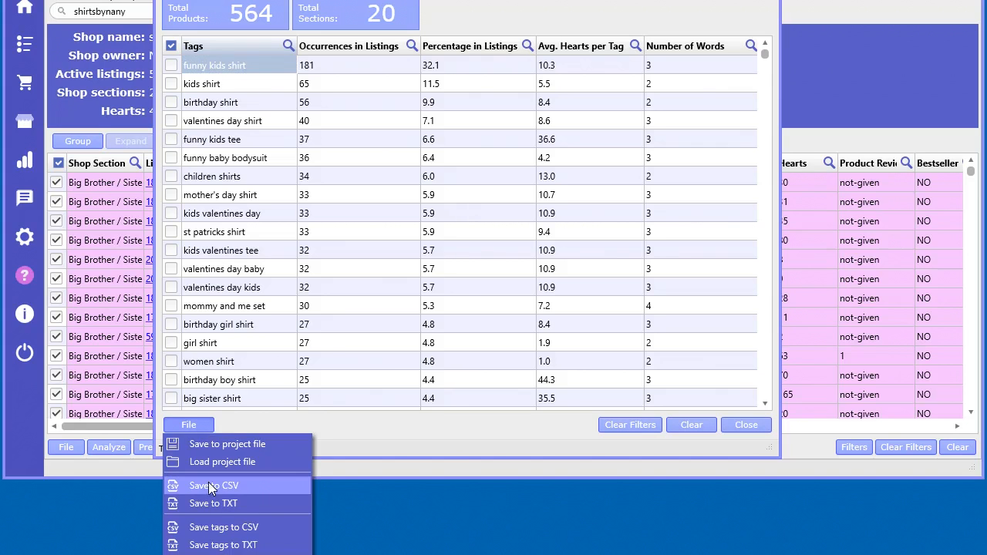
pyautogui.moveTo(250, 490)
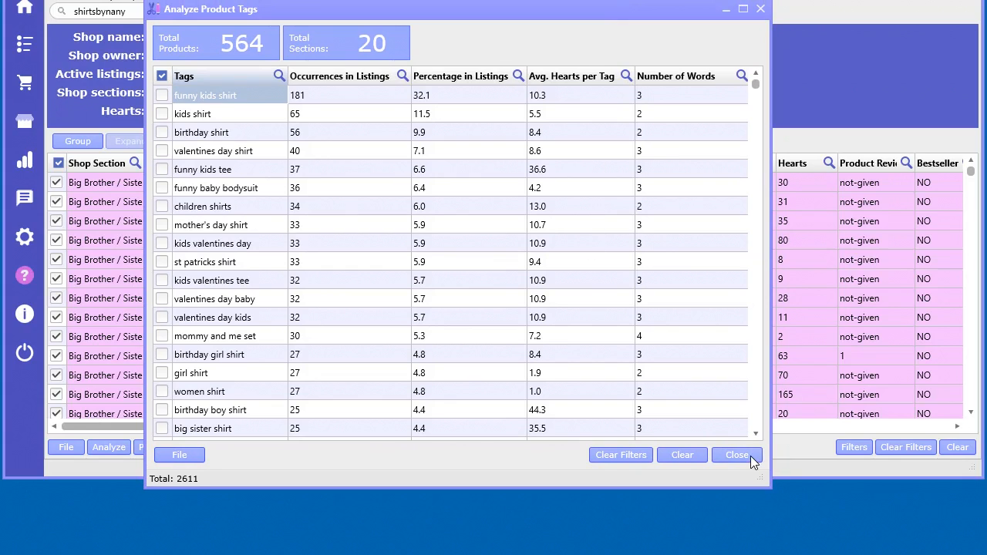
pyautogui.moveTo(444, 191)
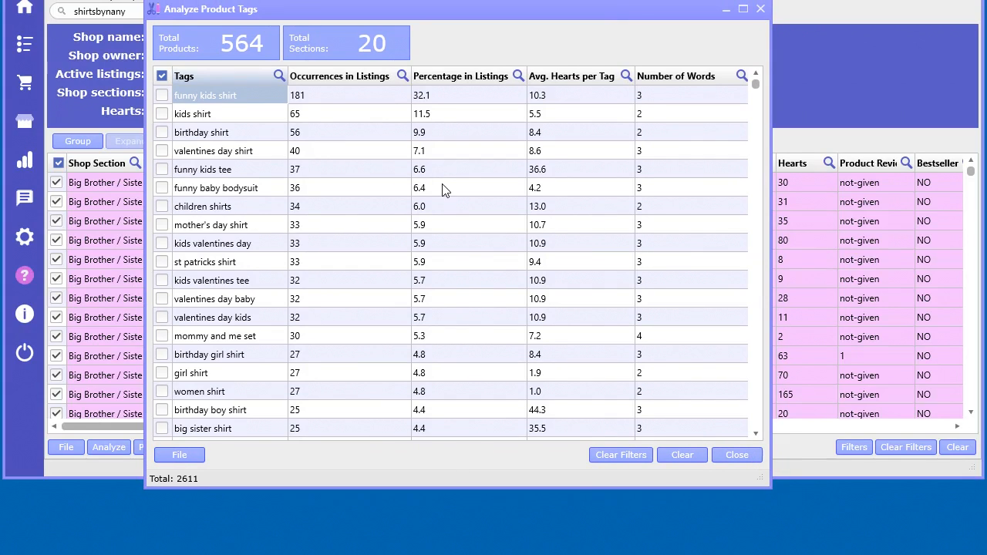
pyautogui.moveTo(570, 5)
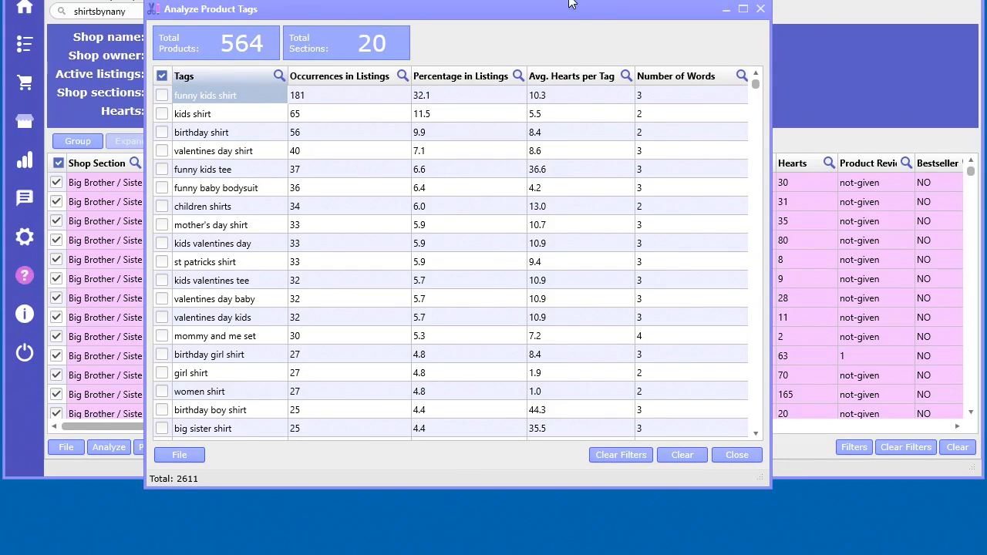